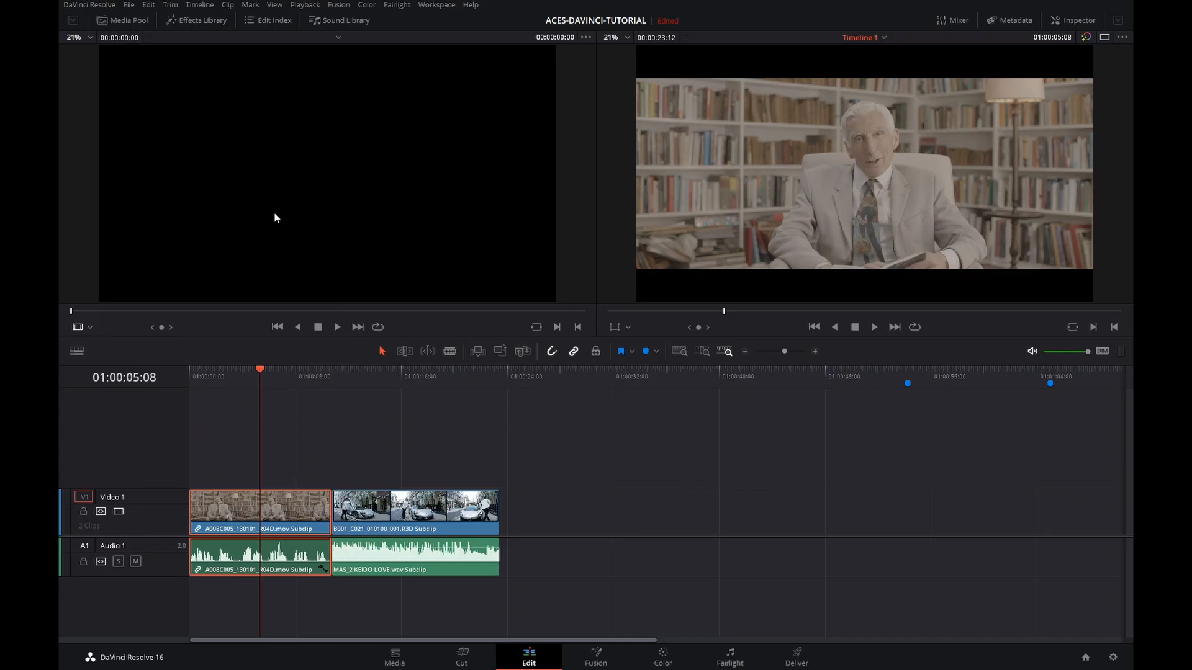
- Peek at the application options and project settings, dismissing both without changes
left_click(84, 5)
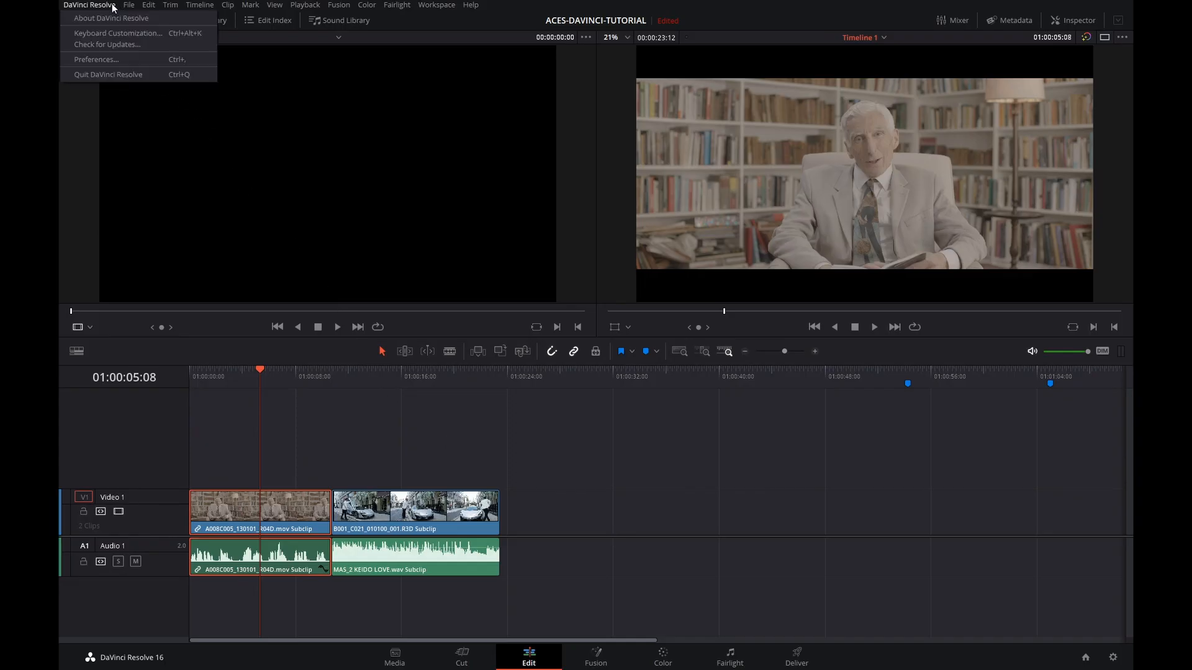
left_click(101, 18)
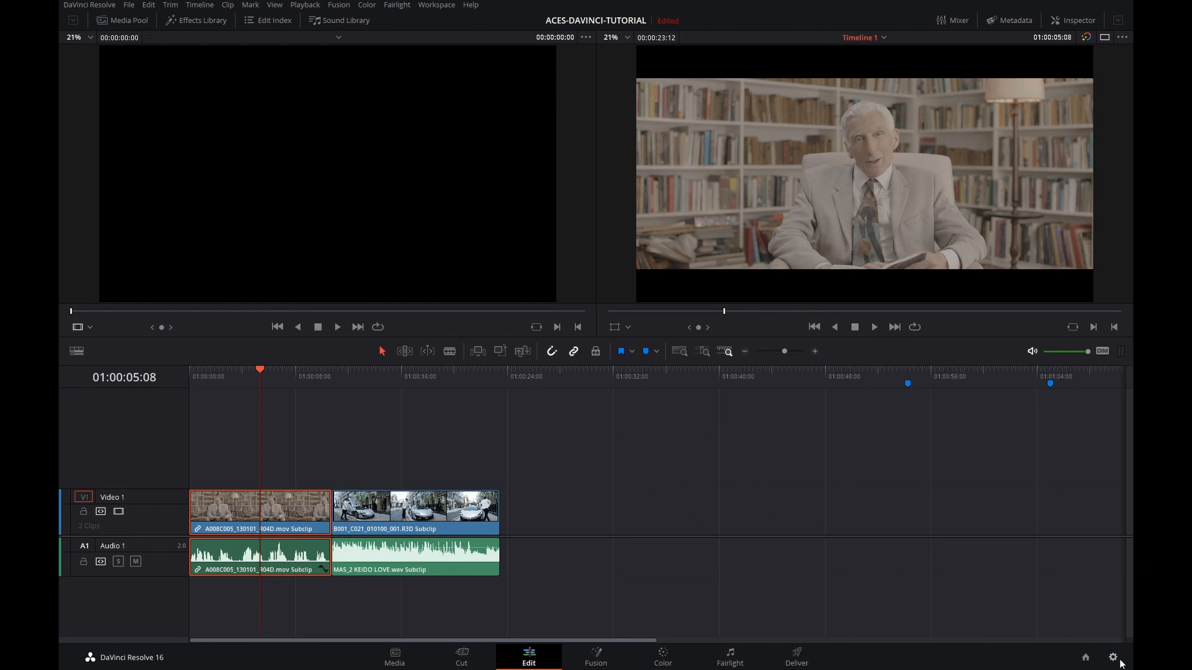
left_click(1112, 658)
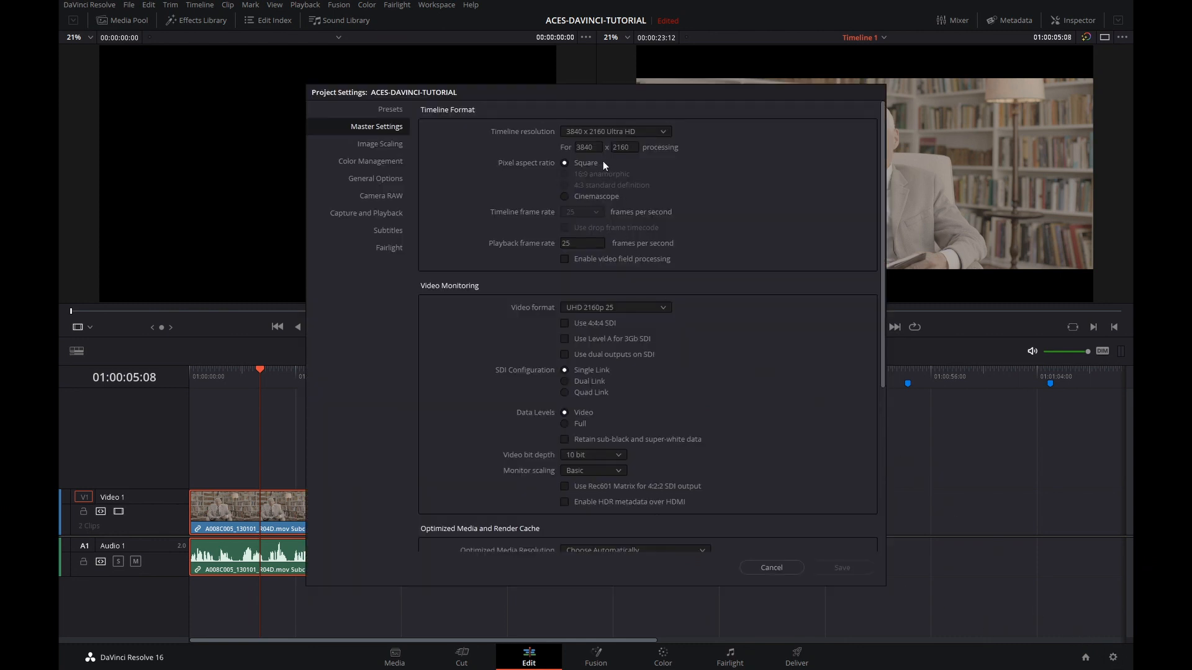
mouse_move(251, 383)
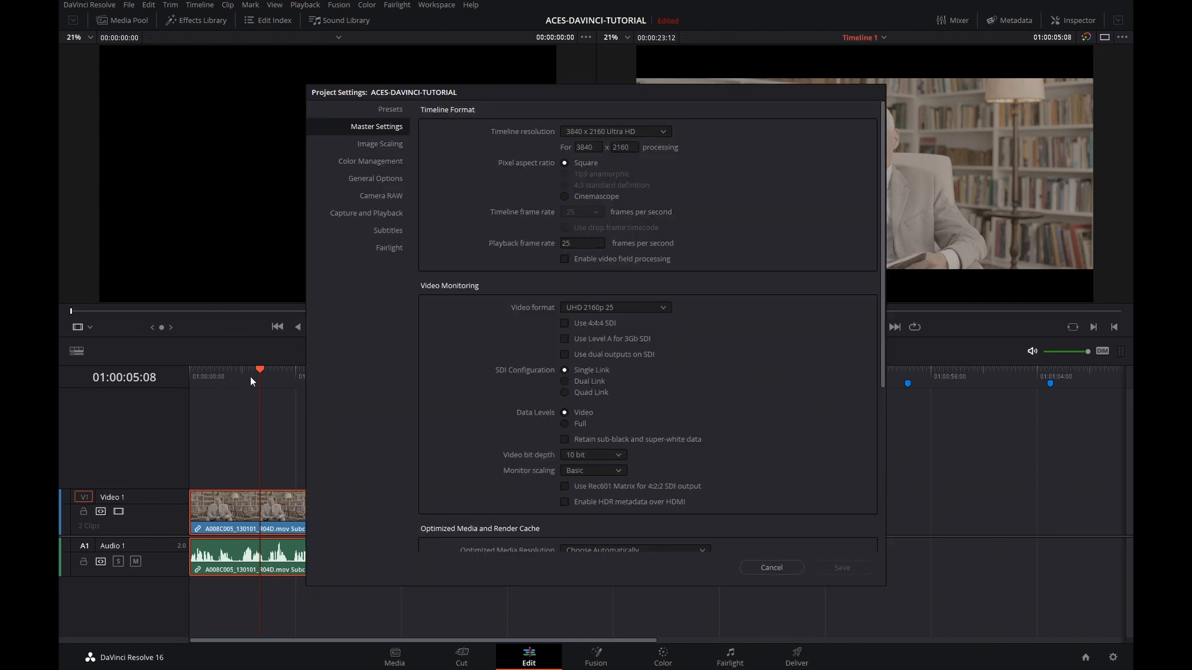
mouse_move(730, 576)
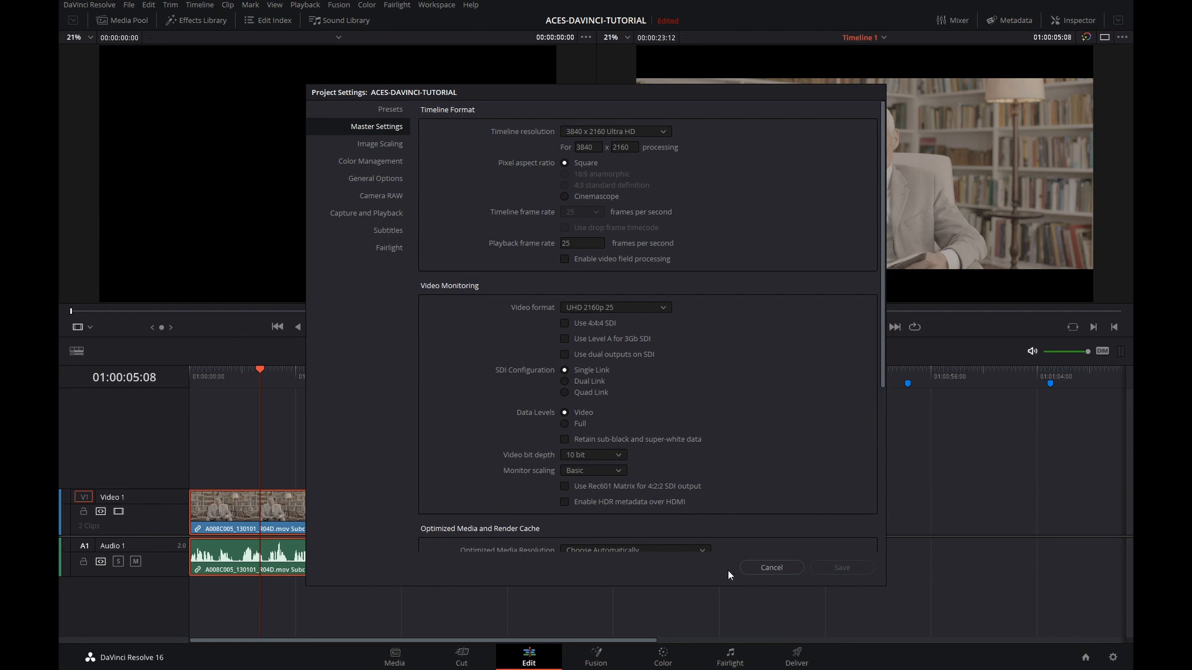
left_click(772, 567)
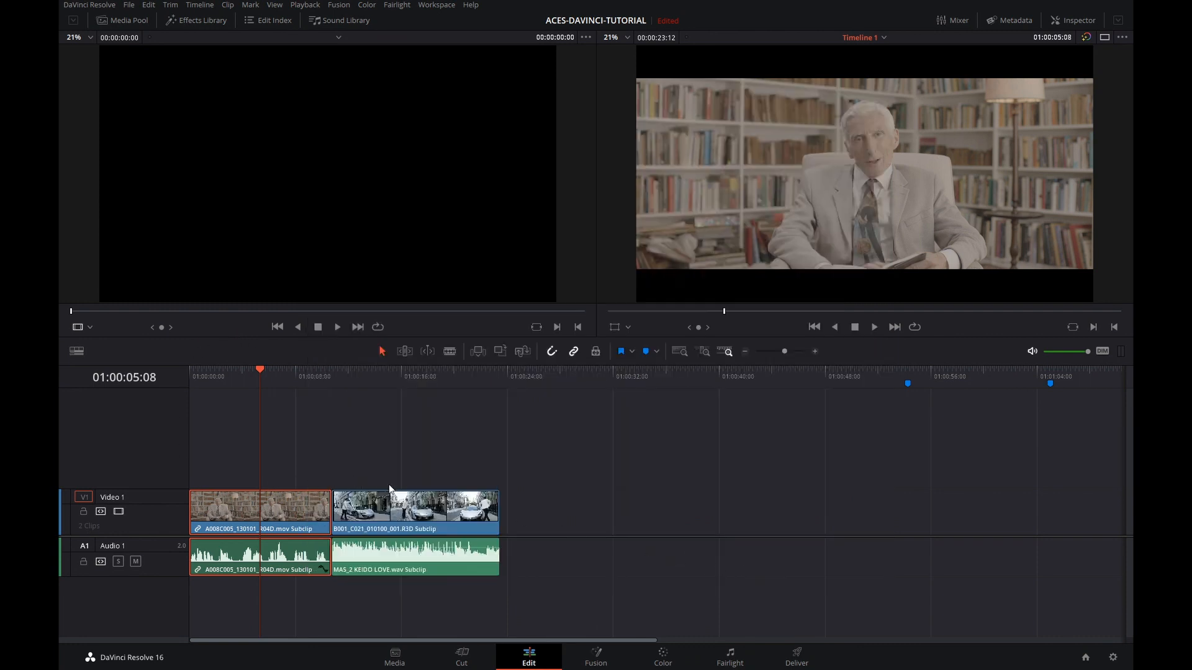
- Move to the Color page and load the RED car clip into the viewer
left_click(663, 658)
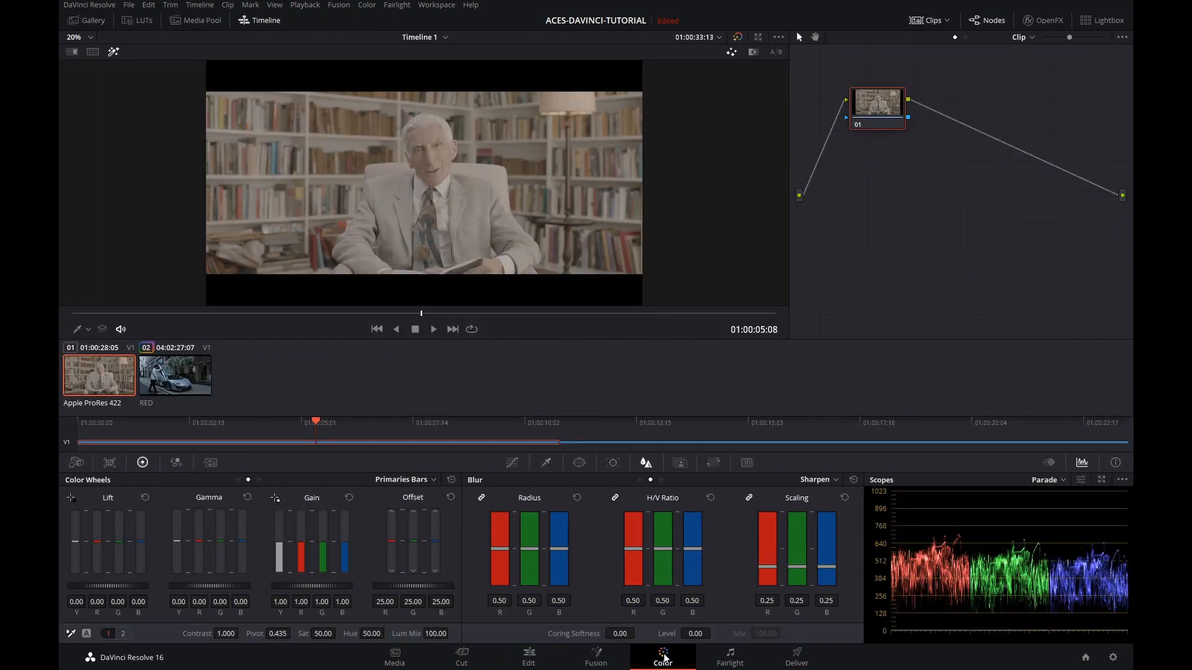
mouse_move(99, 386)
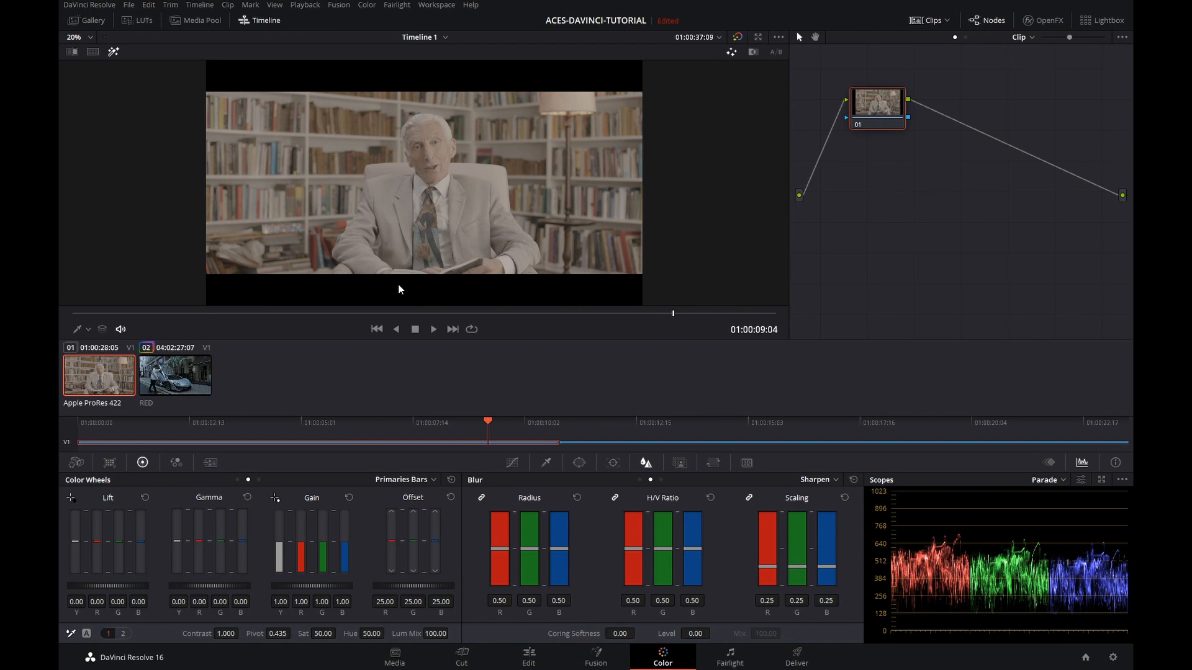
mouse_move(283, 335)
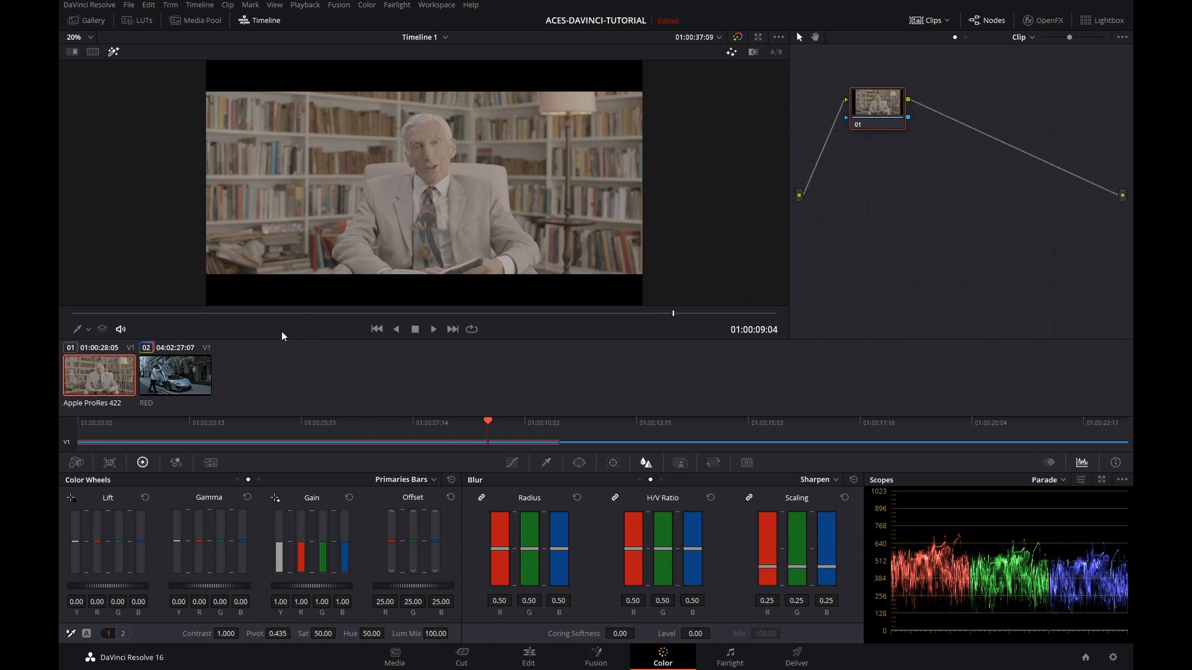
left_click(175, 375)
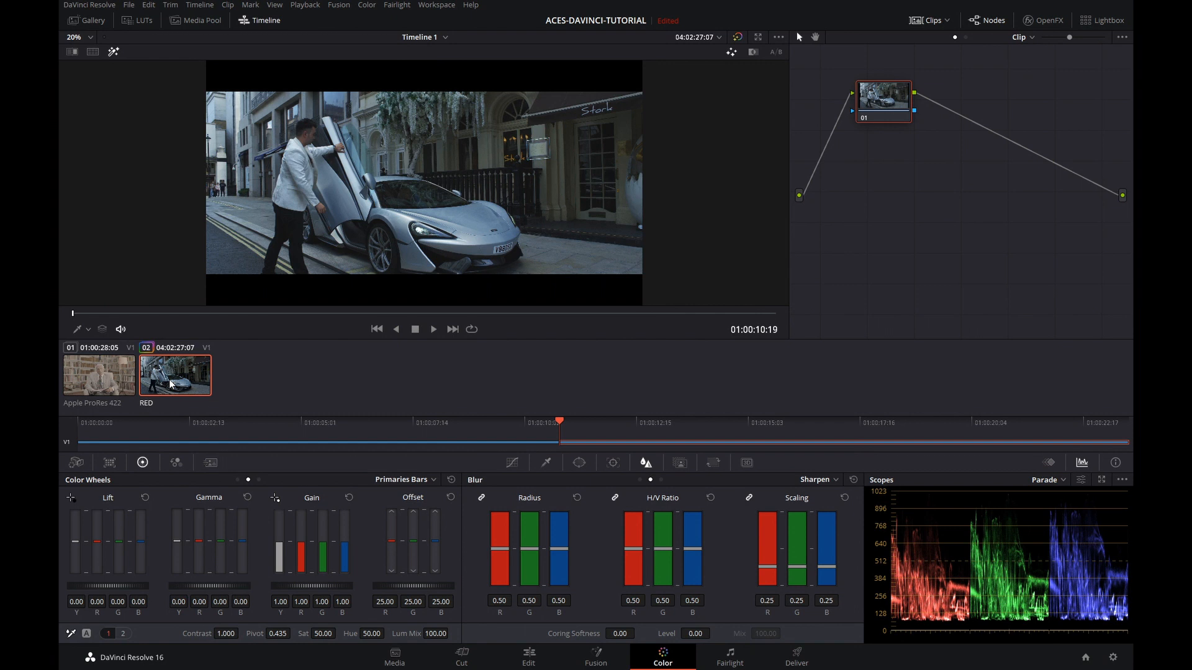
mouse_move(446, 298)
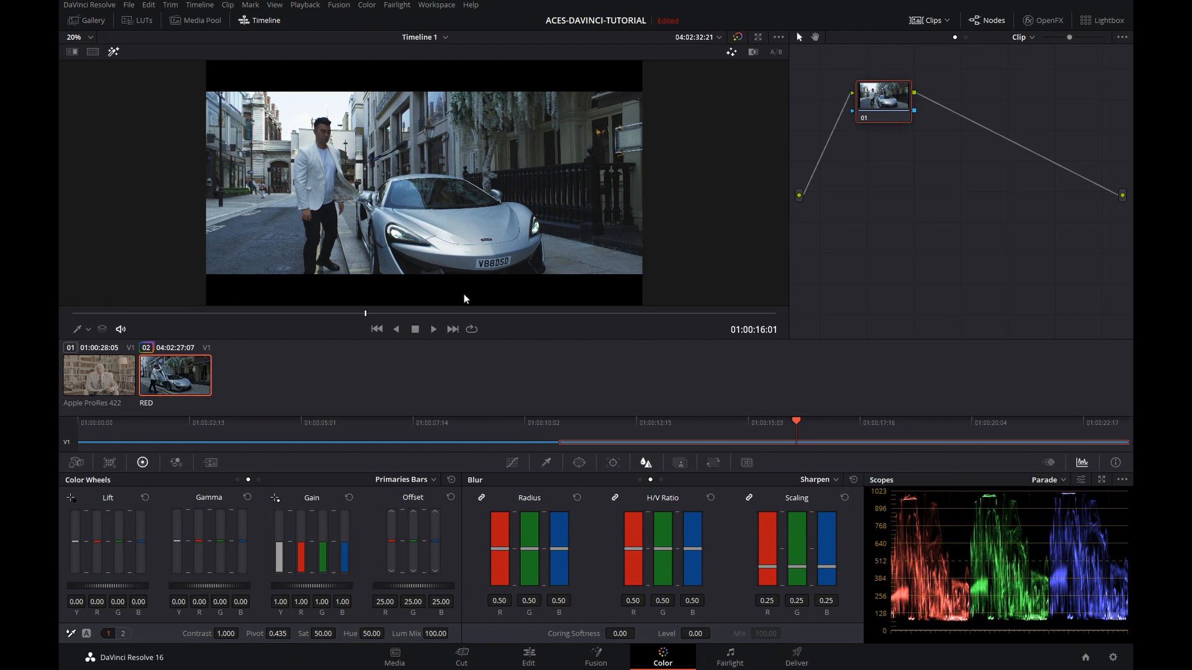
mouse_move(689, 338)
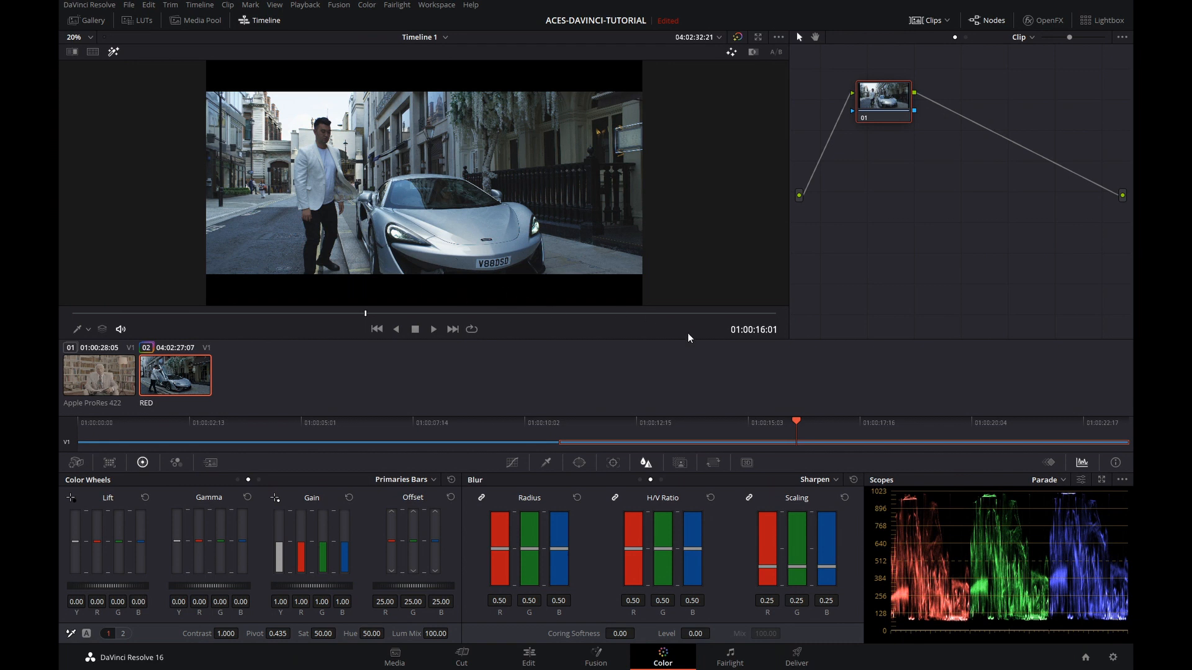
- In Color Management, set colour science to ACEScc with a Rec.709 ACES output transform
left_click(1112, 658)
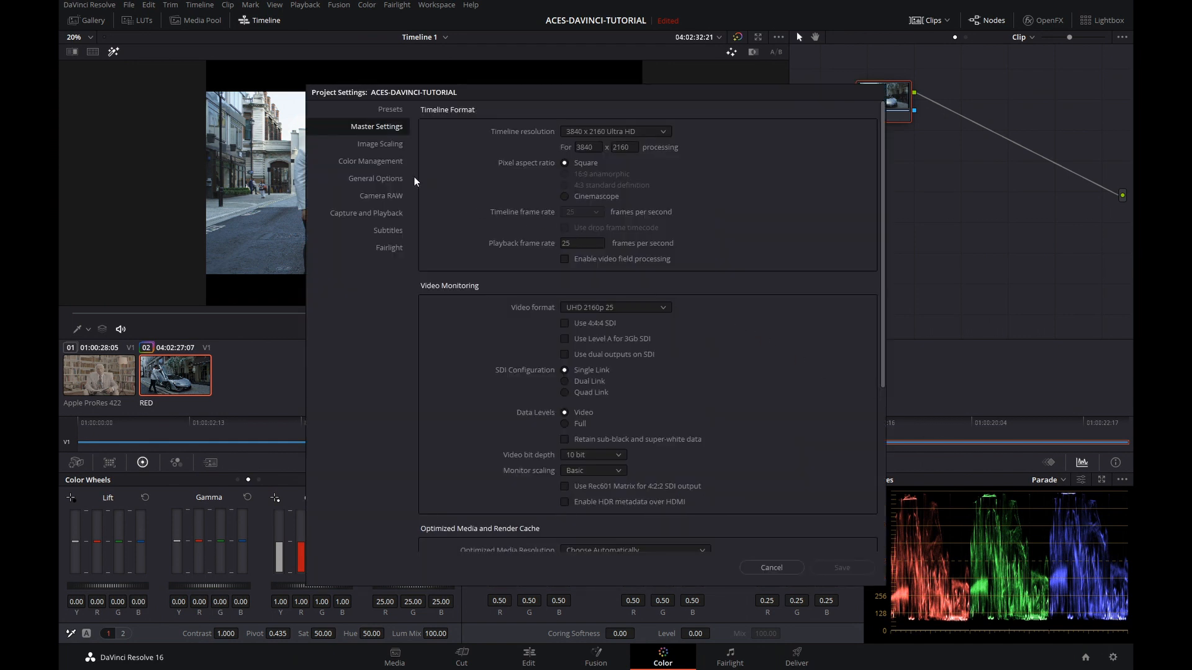
mouse_move(367, 166)
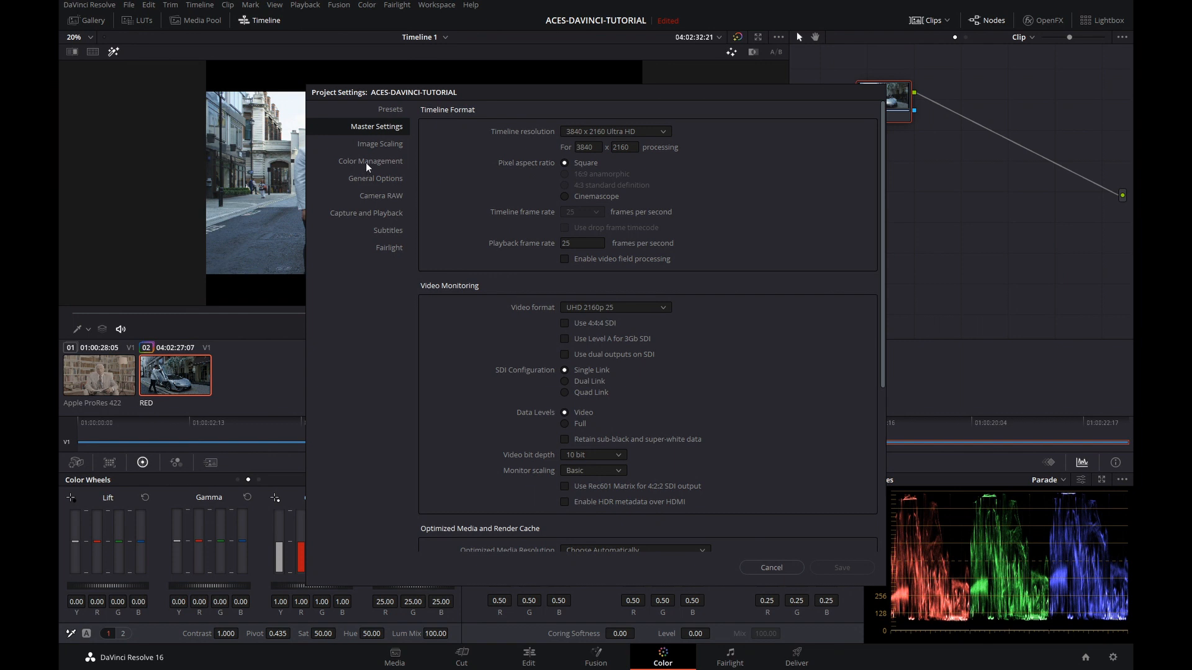
left_click(370, 161)
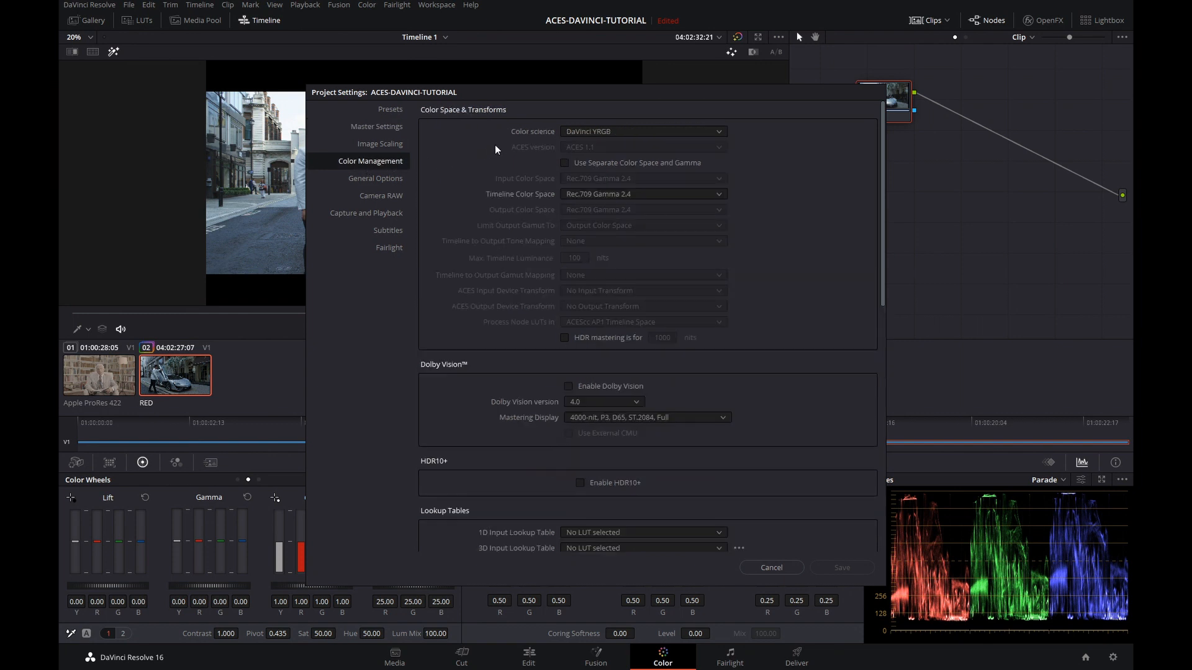
left_click(643, 132)
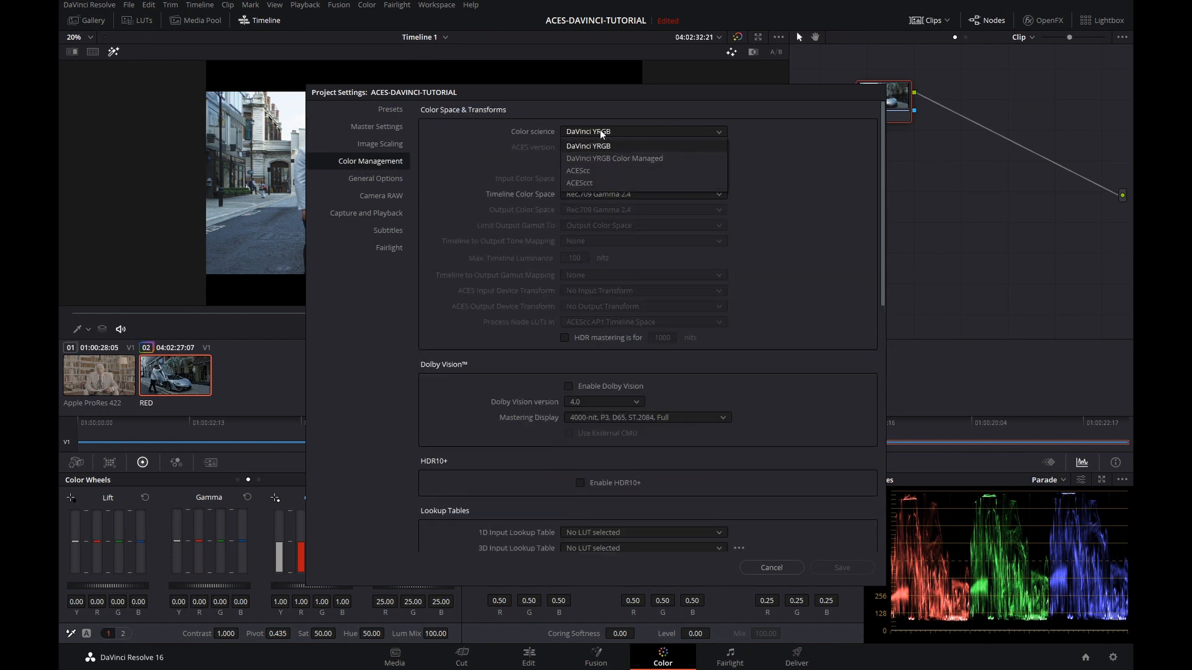
left_click(579, 170)
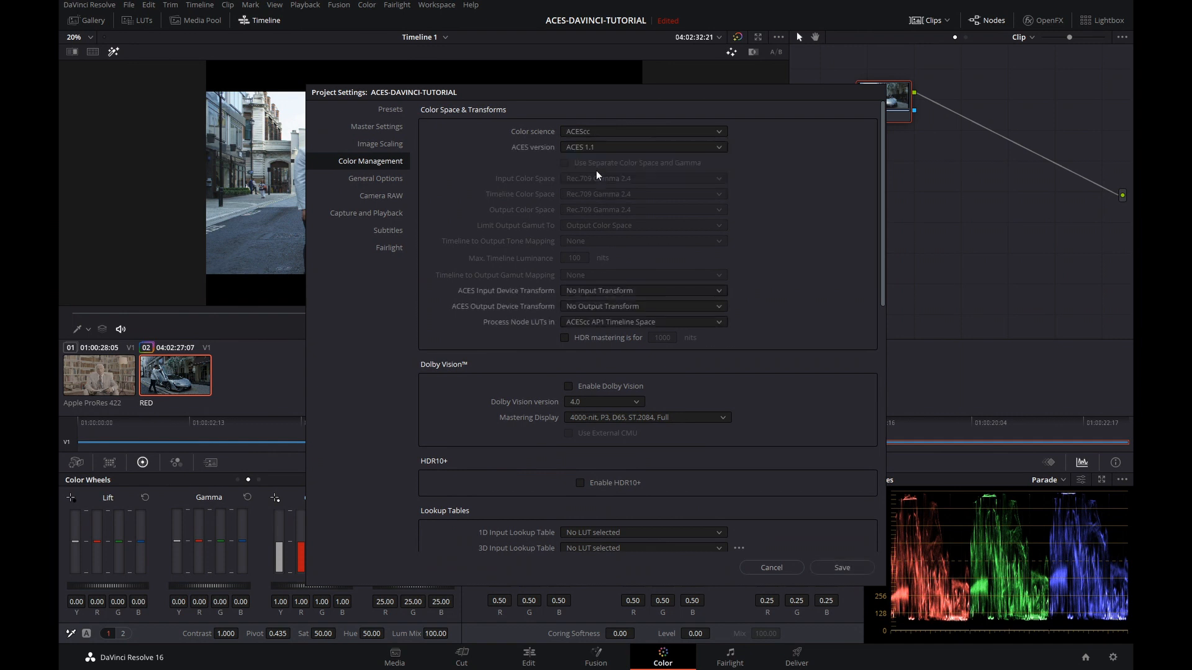
mouse_move(586, 155)
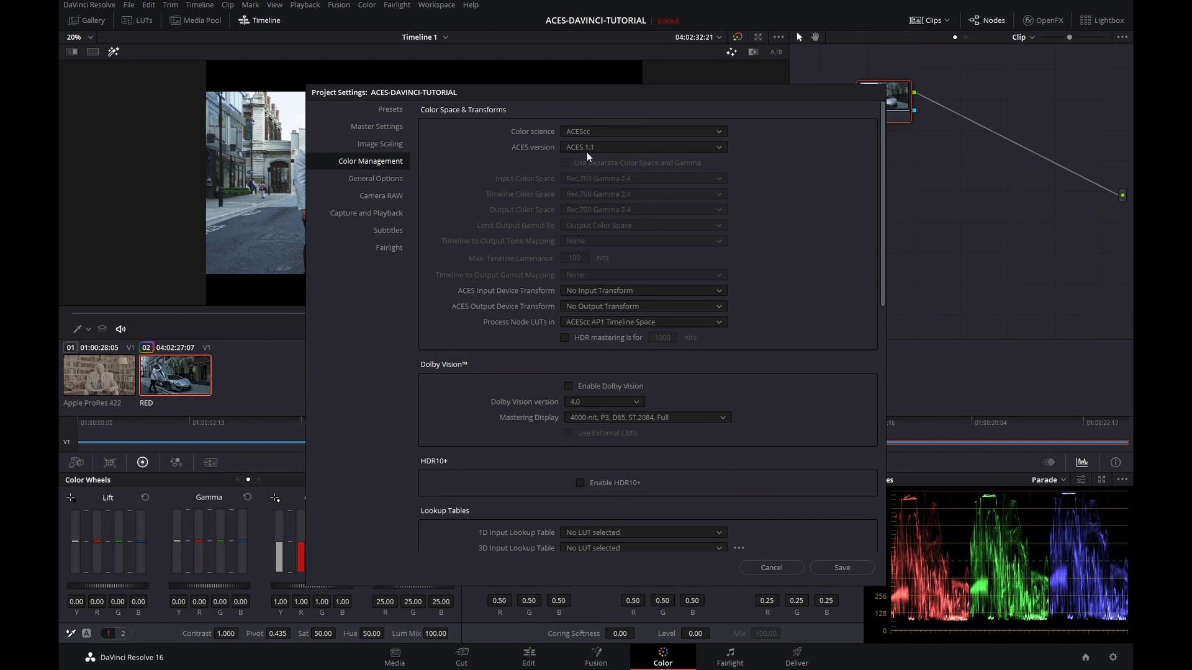
mouse_move(594, 170)
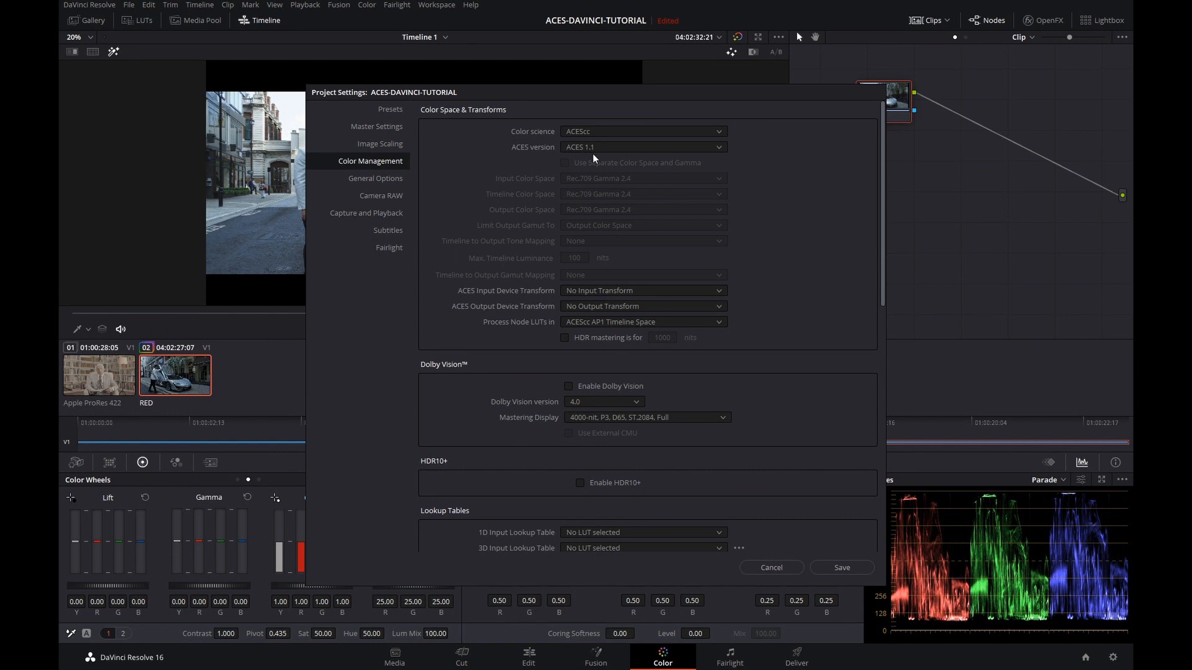
mouse_move(534, 316)
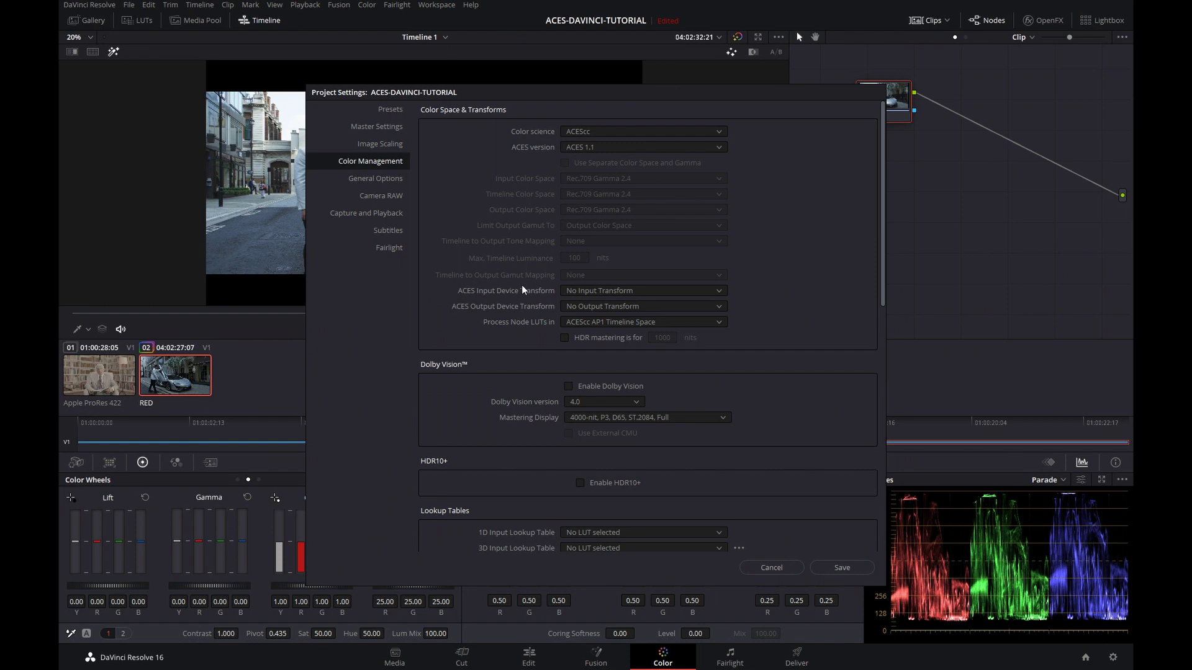
mouse_move(519, 296)
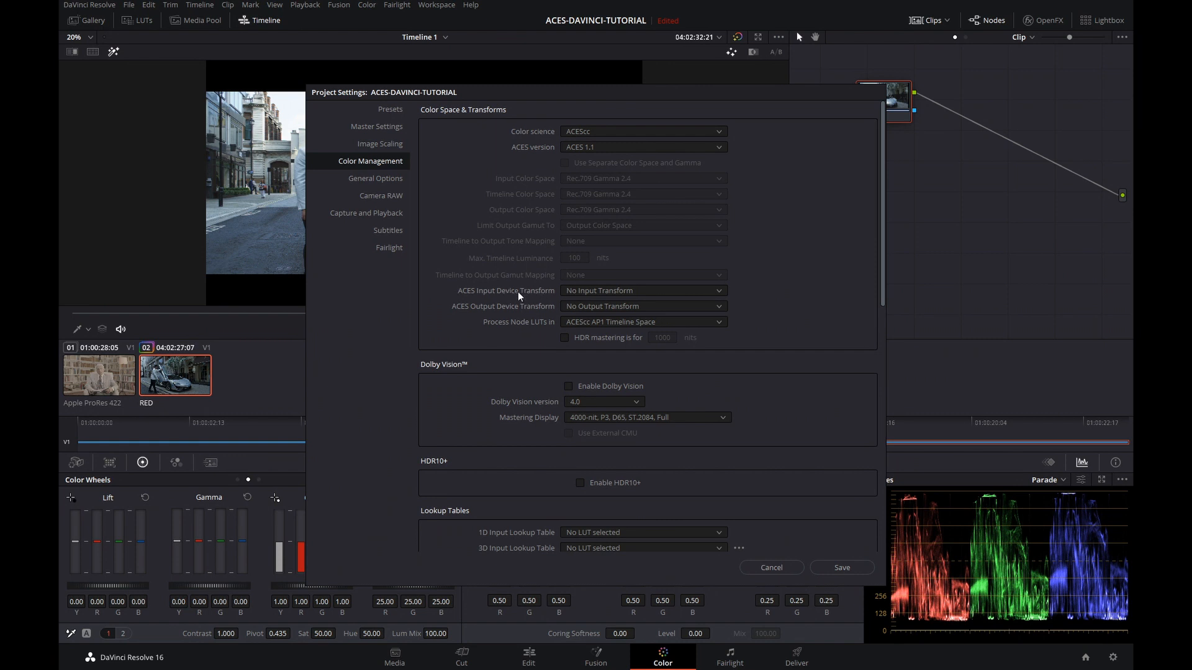
mouse_move(524, 318)
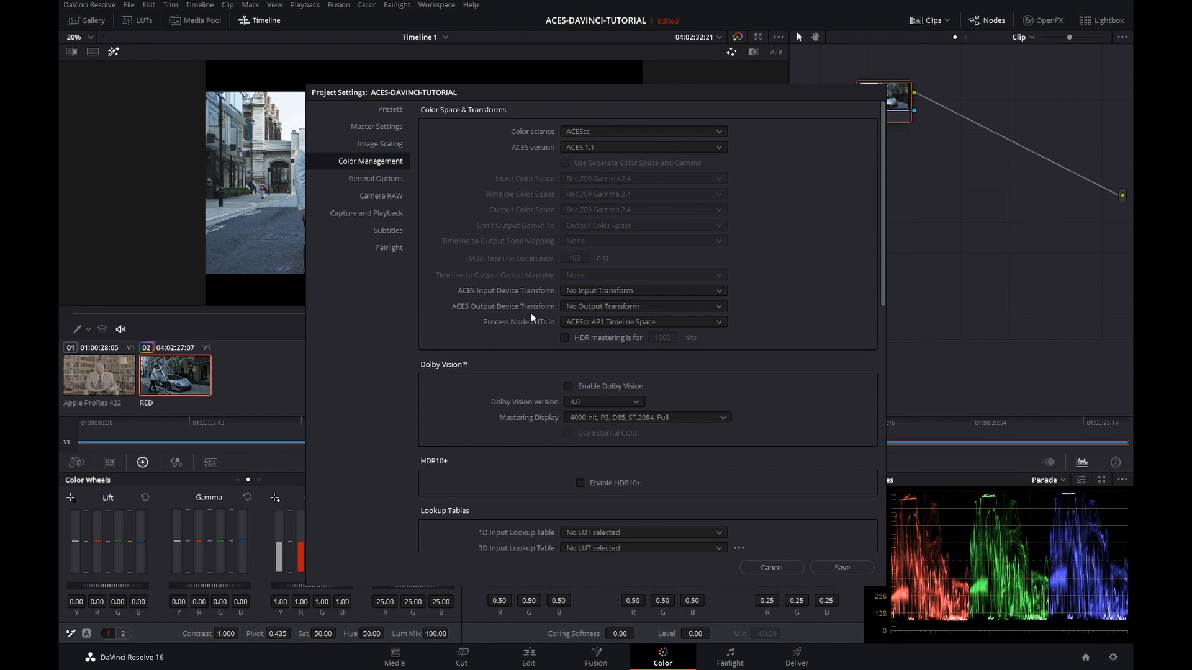
left_click(643, 305)
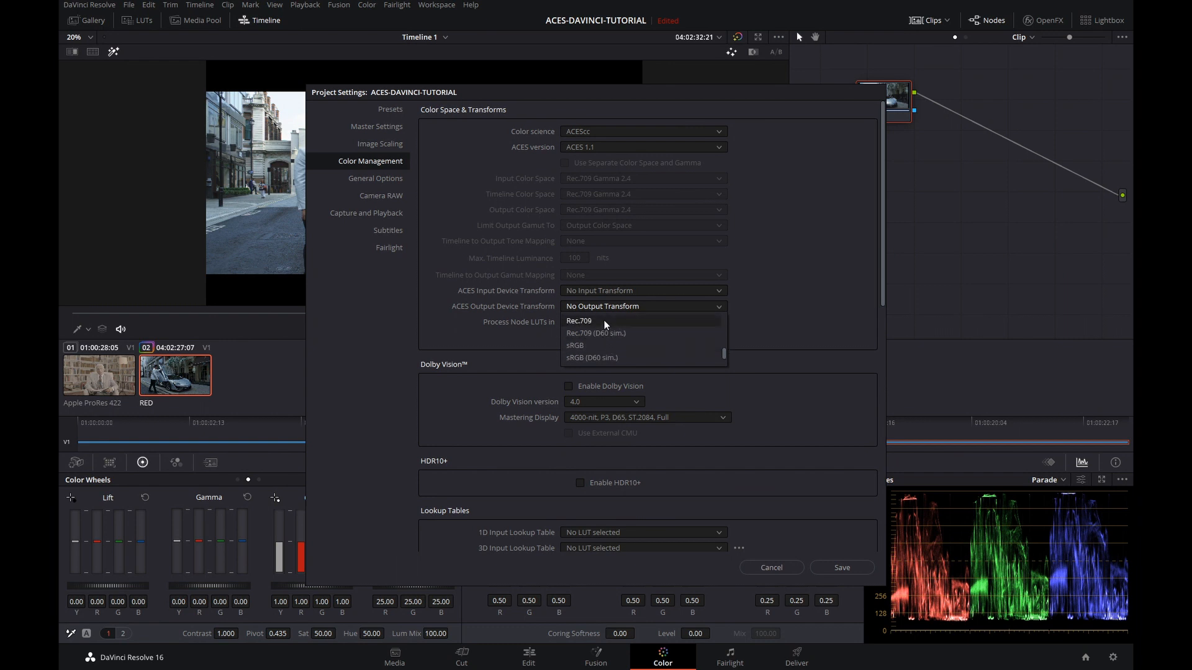
left_click(578, 320)
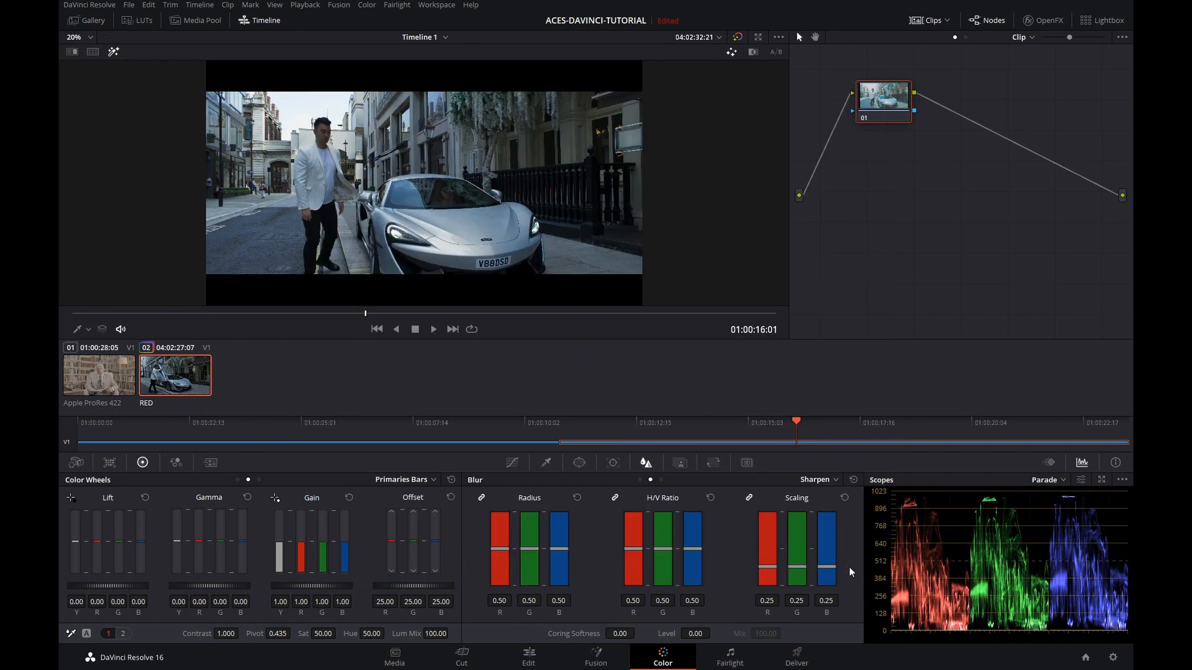
mouse_move(129, 376)
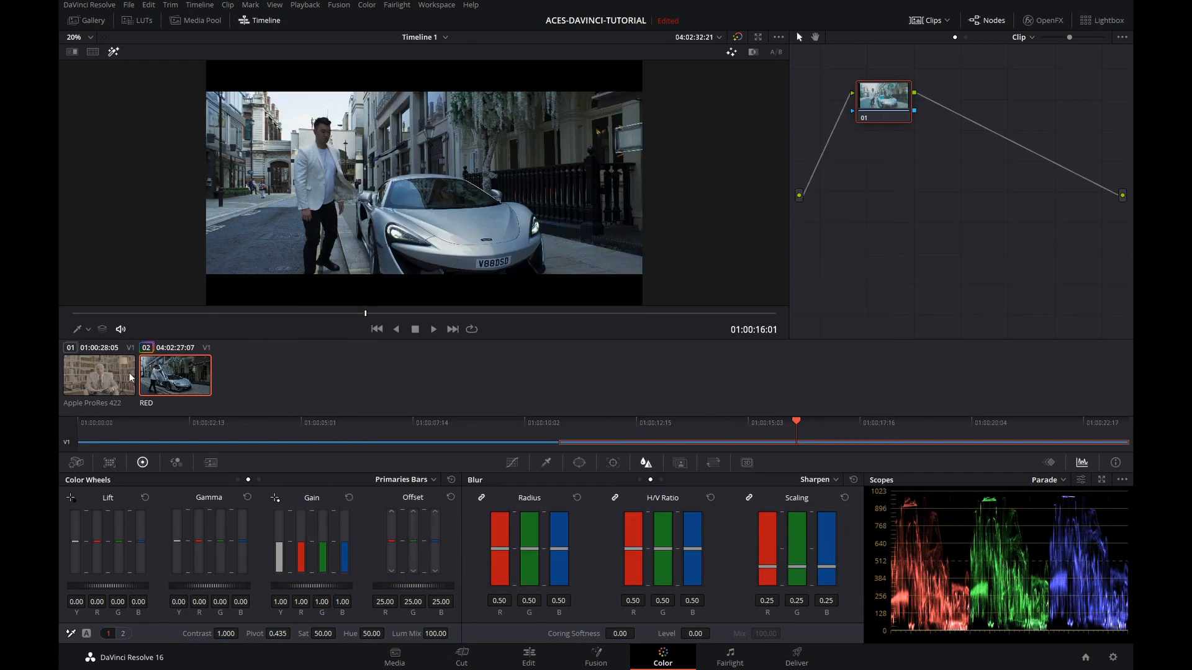
- Load the Apple ProRes 422 interview clip into the viewer
left_click(99, 374)
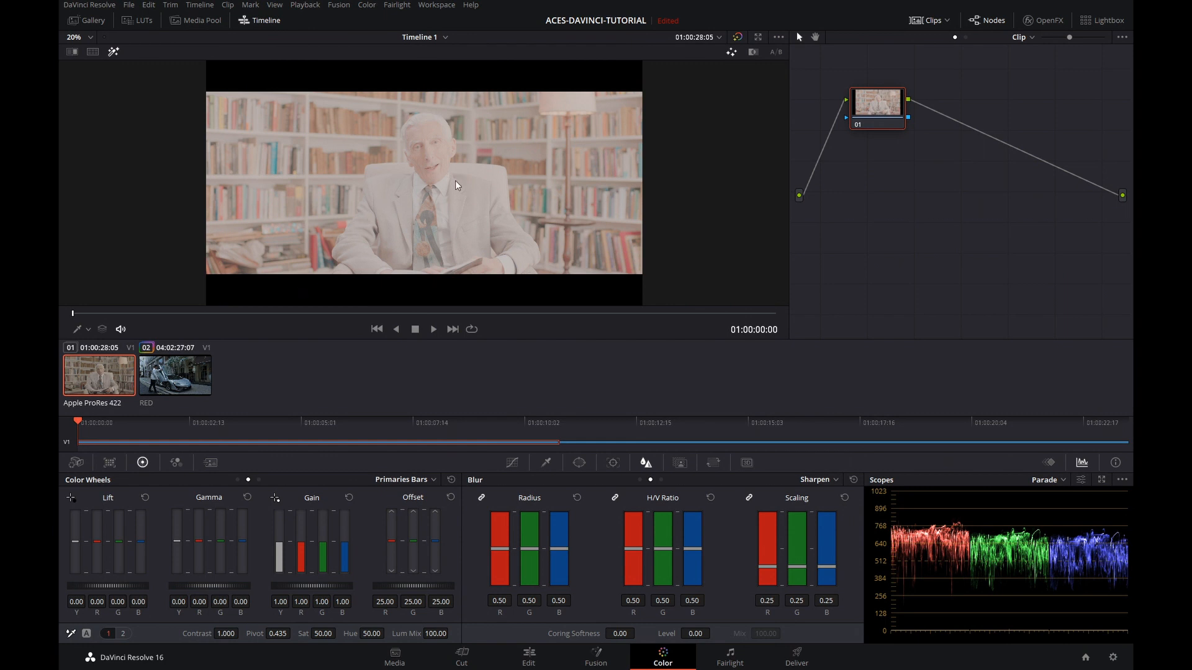
mouse_move(471, 183)
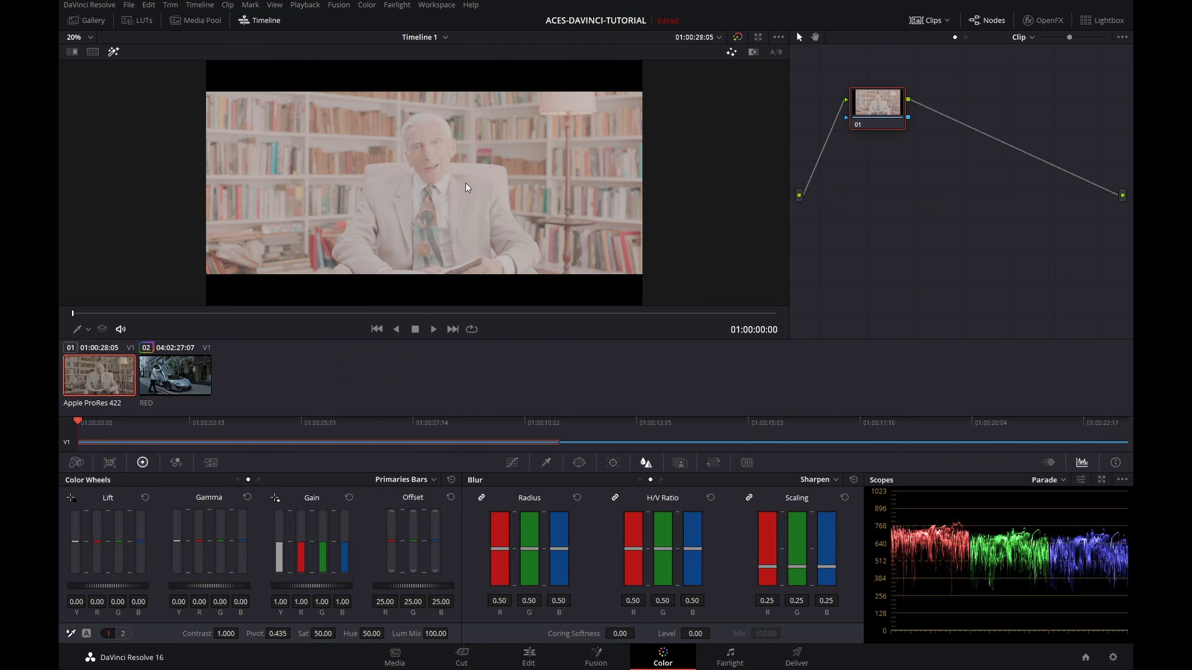
mouse_move(514, 396)
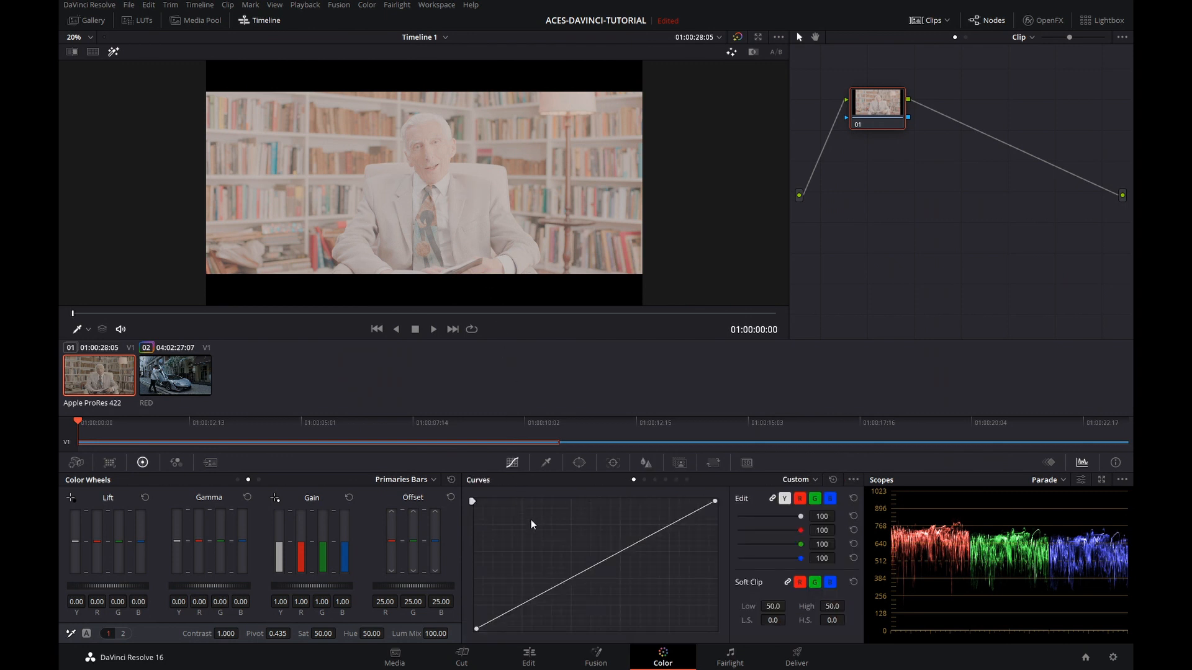
- Shape the luminance curve into an S-curve, lifting highlights and setting a shadow point
left_click(524, 603)
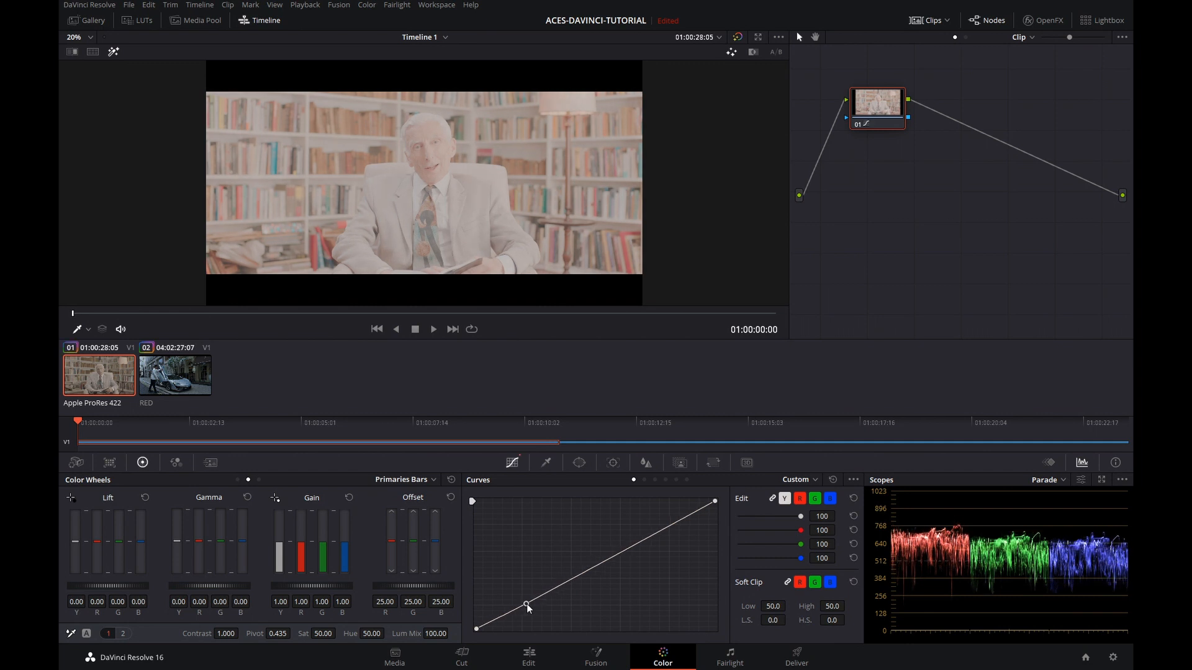
left_click_drag(526, 604, 572, 601)
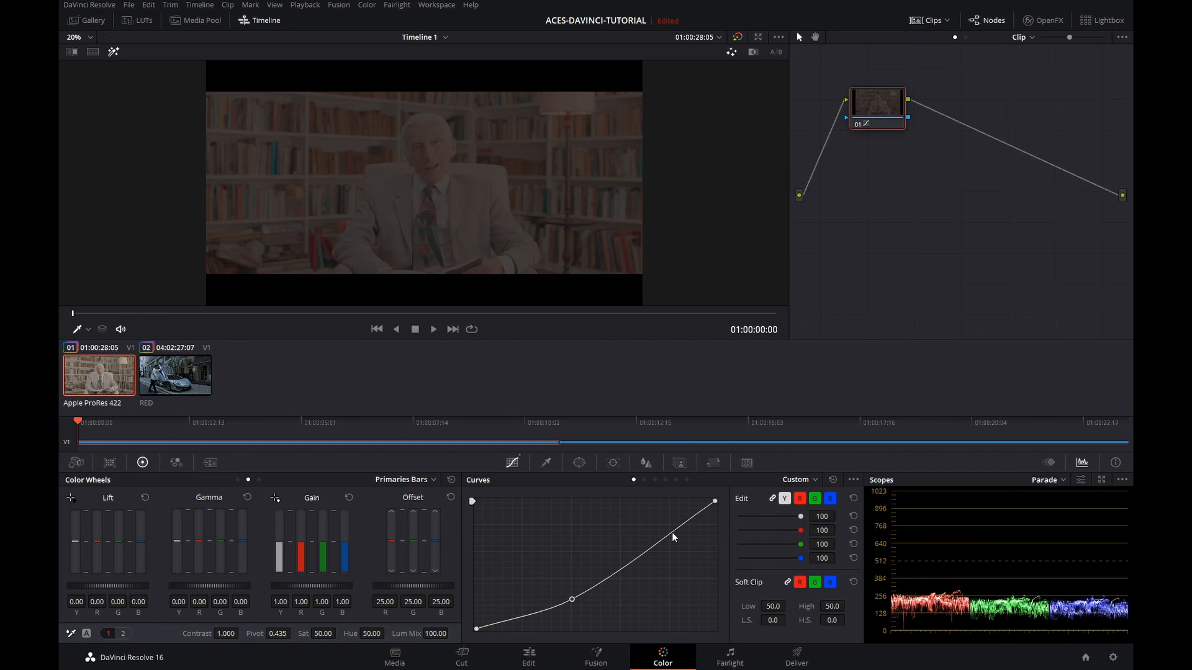
left_click_drag(671, 537, 625, 524)
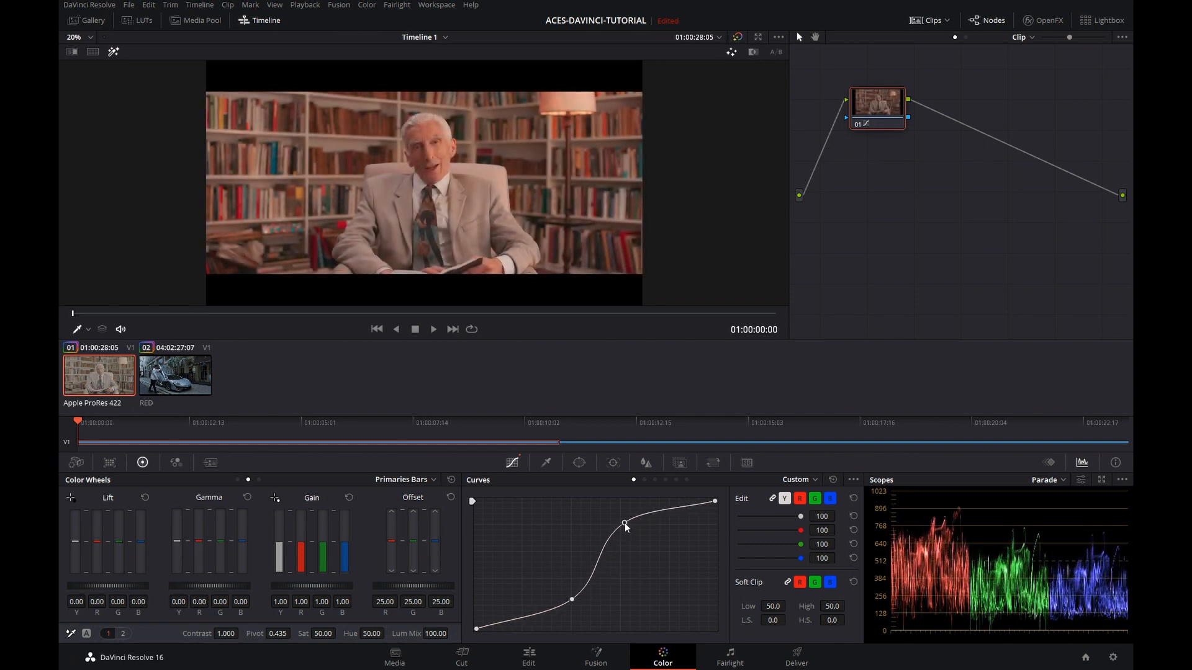
left_click_drag(626, 526, 621, 522)
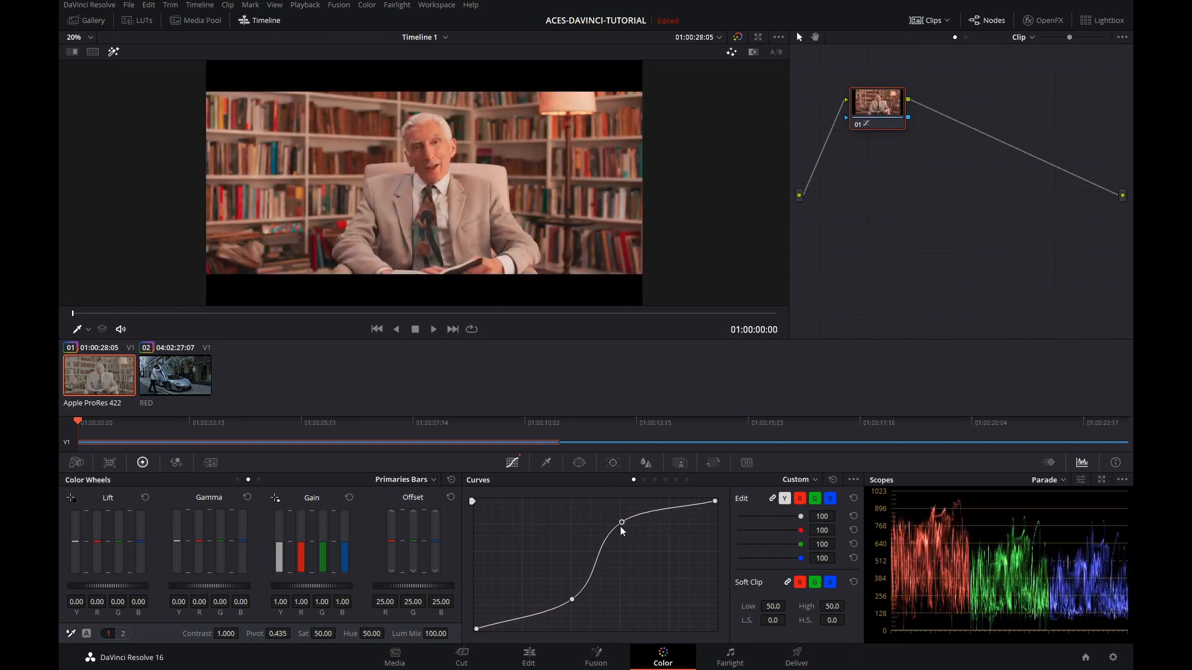
mouse_move(624, 561)
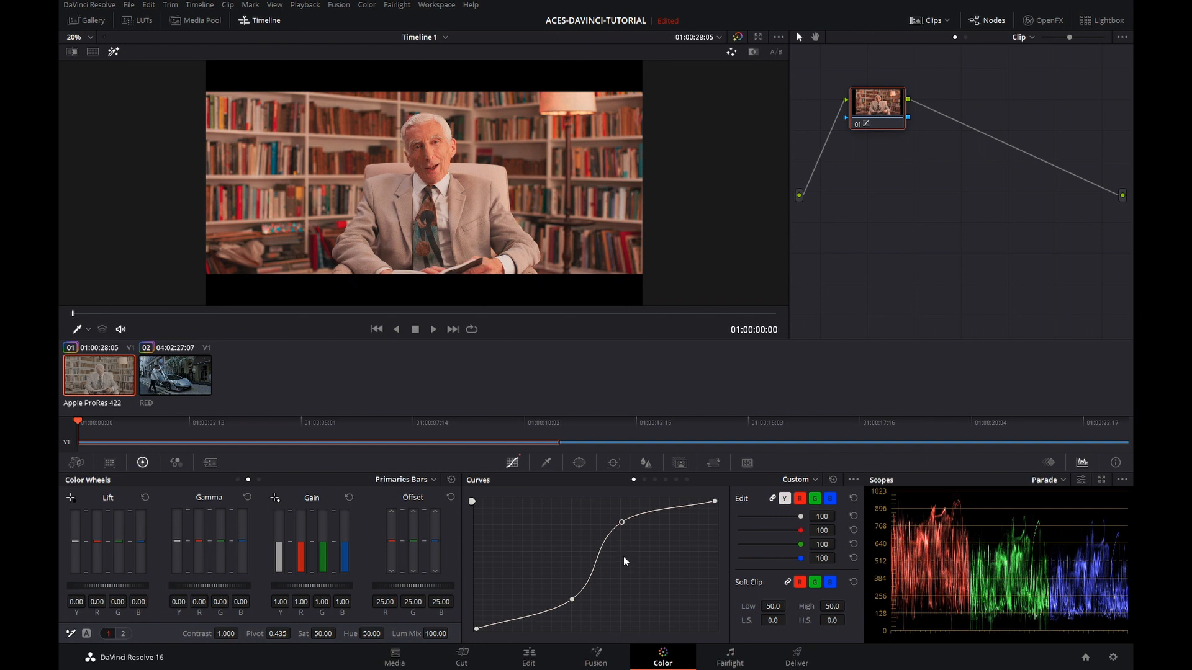
mouse_move(980, 553)
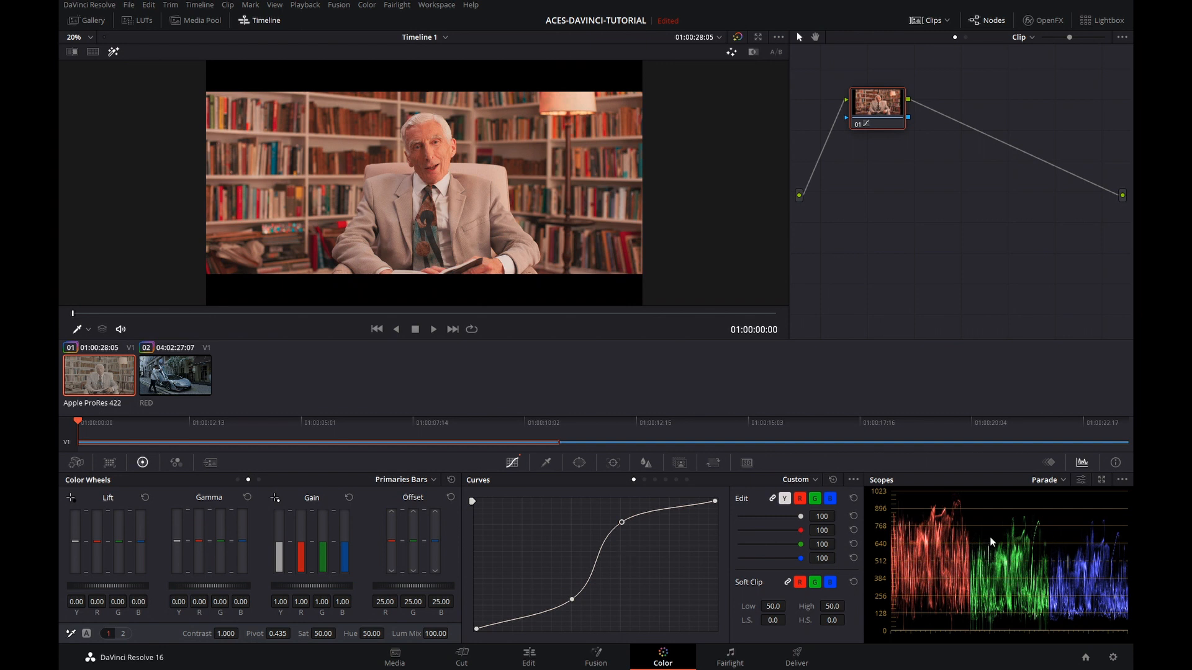
mouse_move(906, 547)
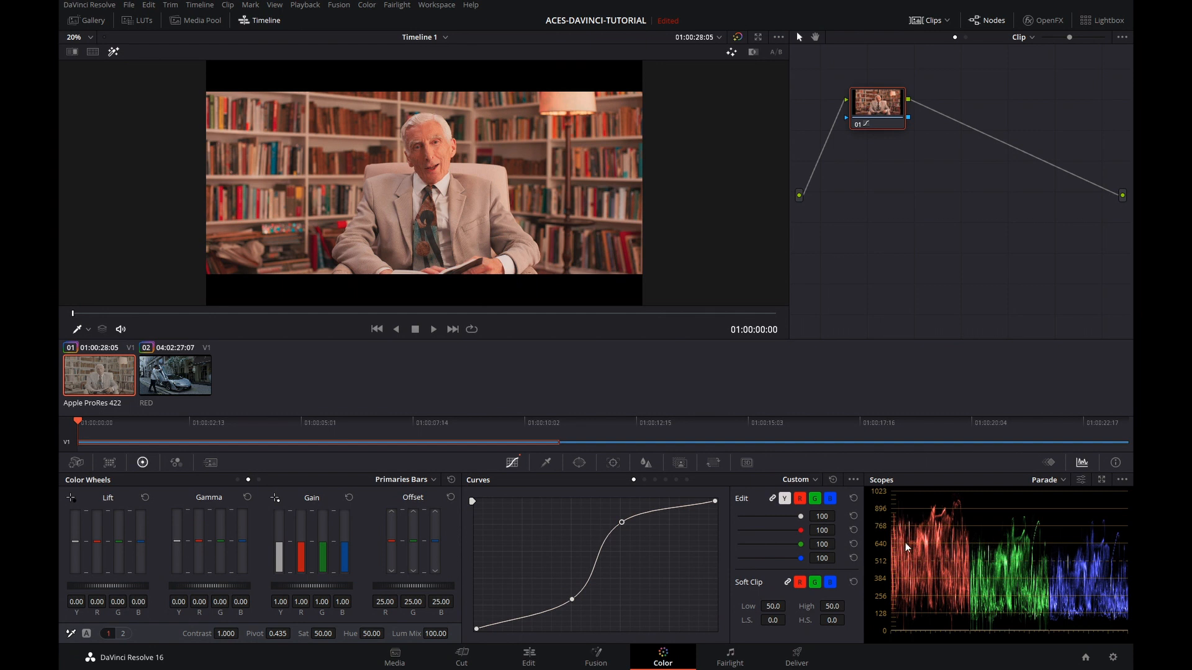
mouse_move(677, 555)
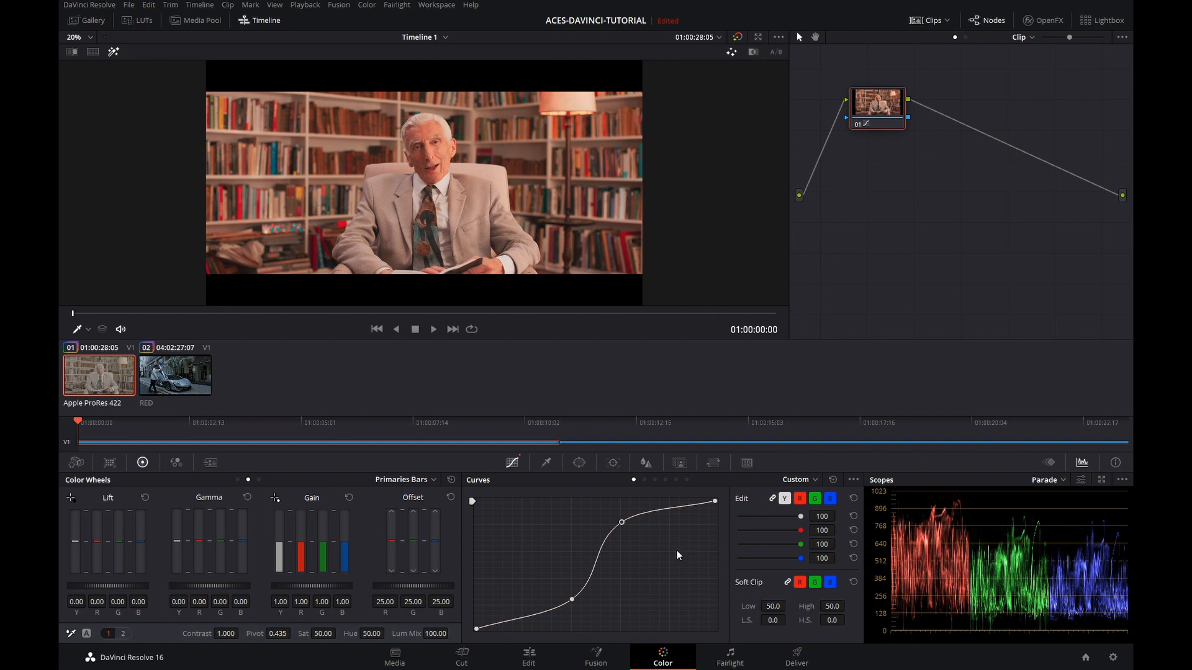
mouse_move(152, 638)
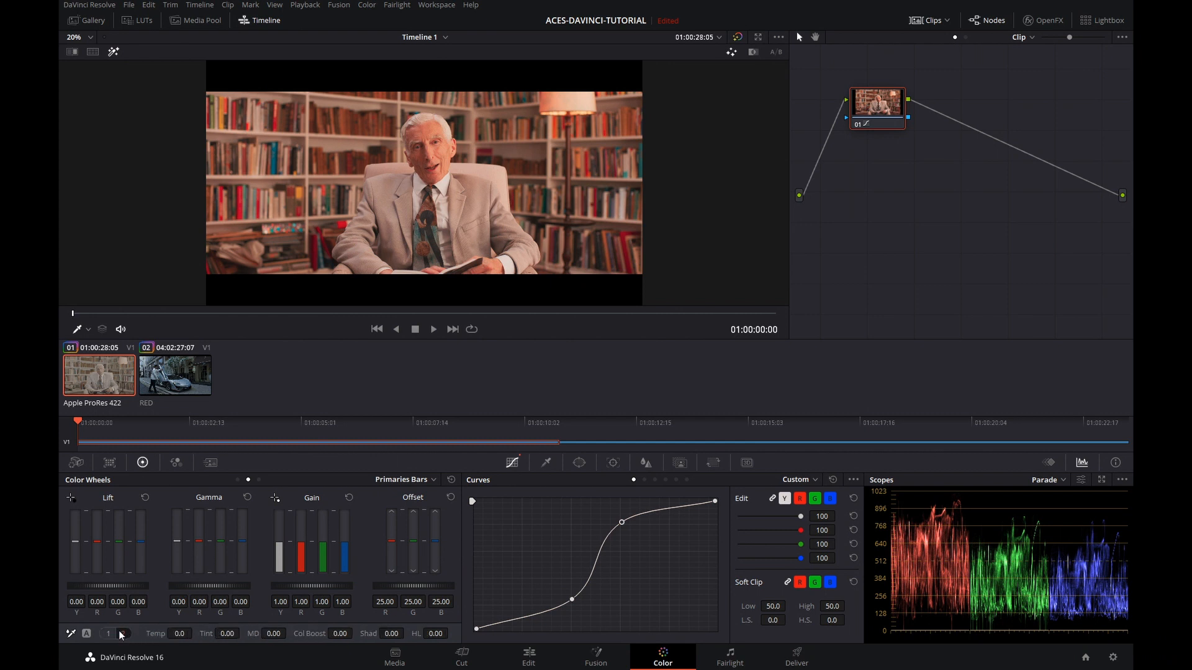
- Return to the primaries controls to judge and correct the warm cast via saturation
left_click(122, 634)
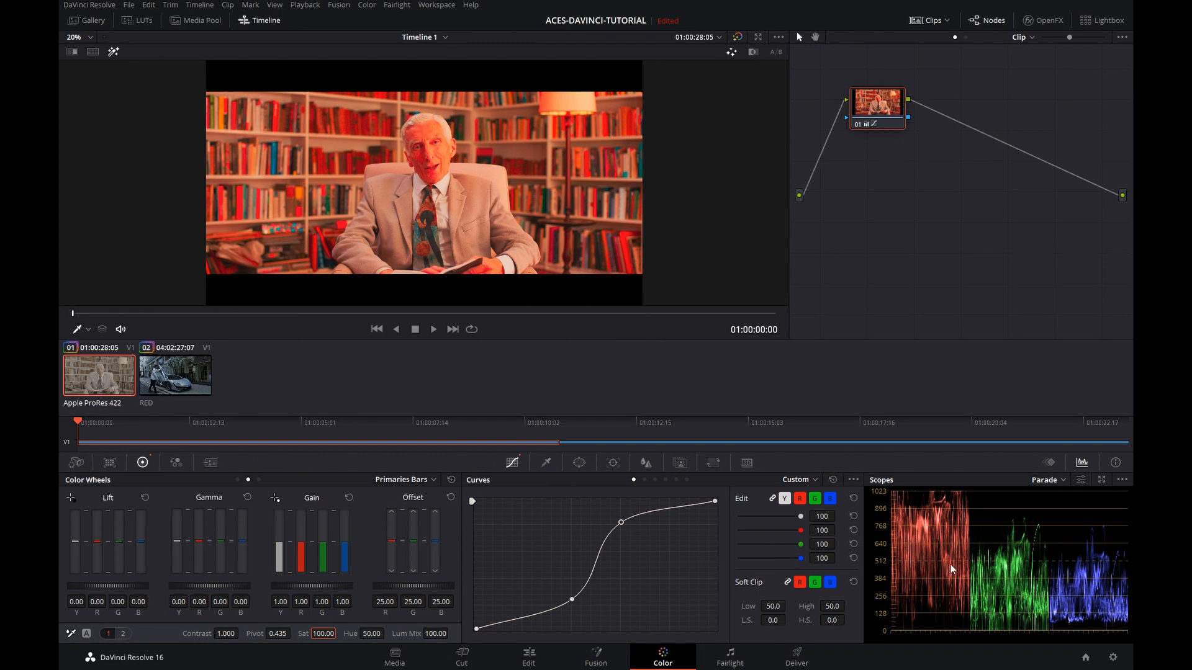
mouse_move(124, 643)
type("50")
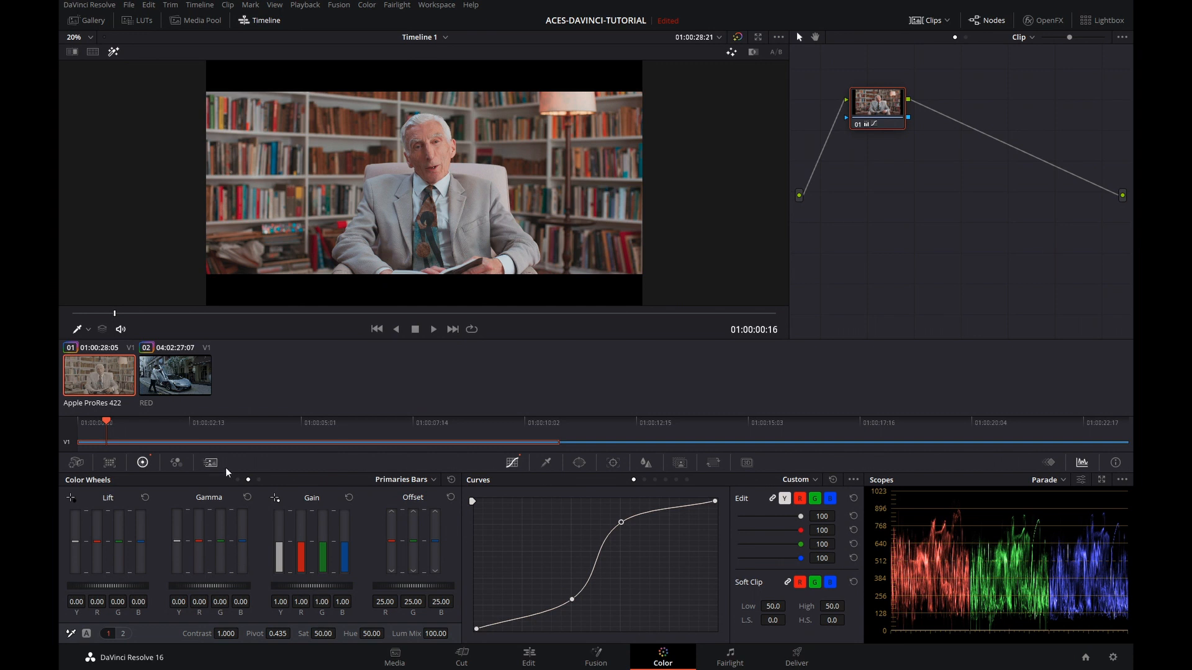
- Load the RED car clip into the viewer
left_click(175, 375)
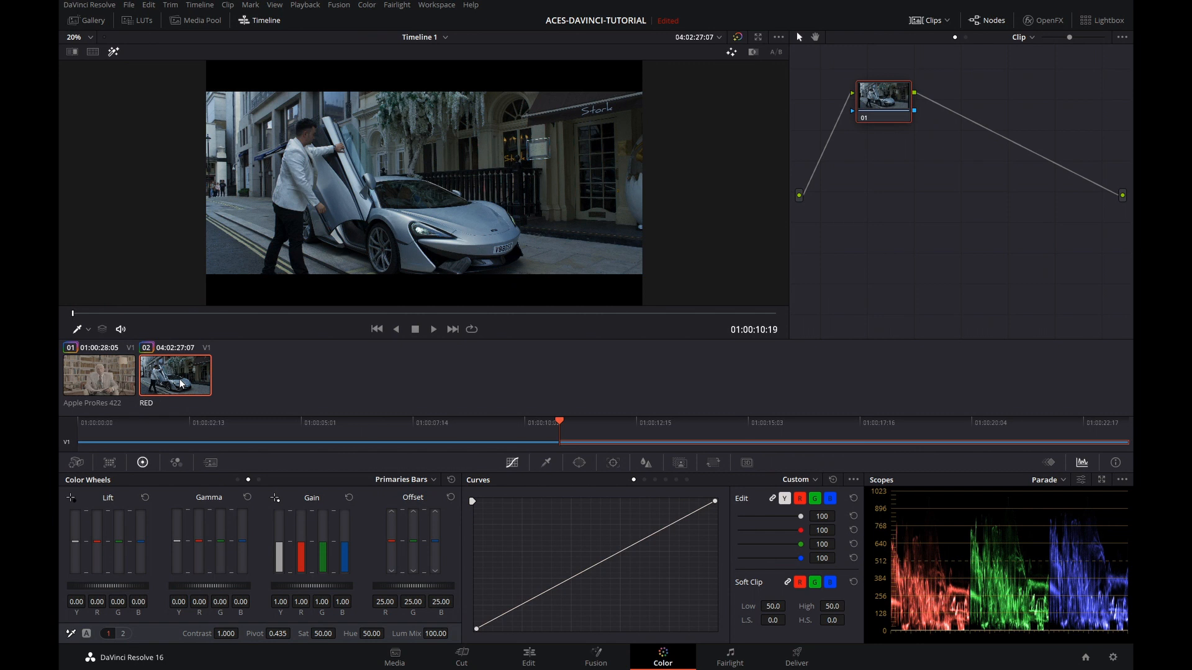
mouse_move(695, 428)
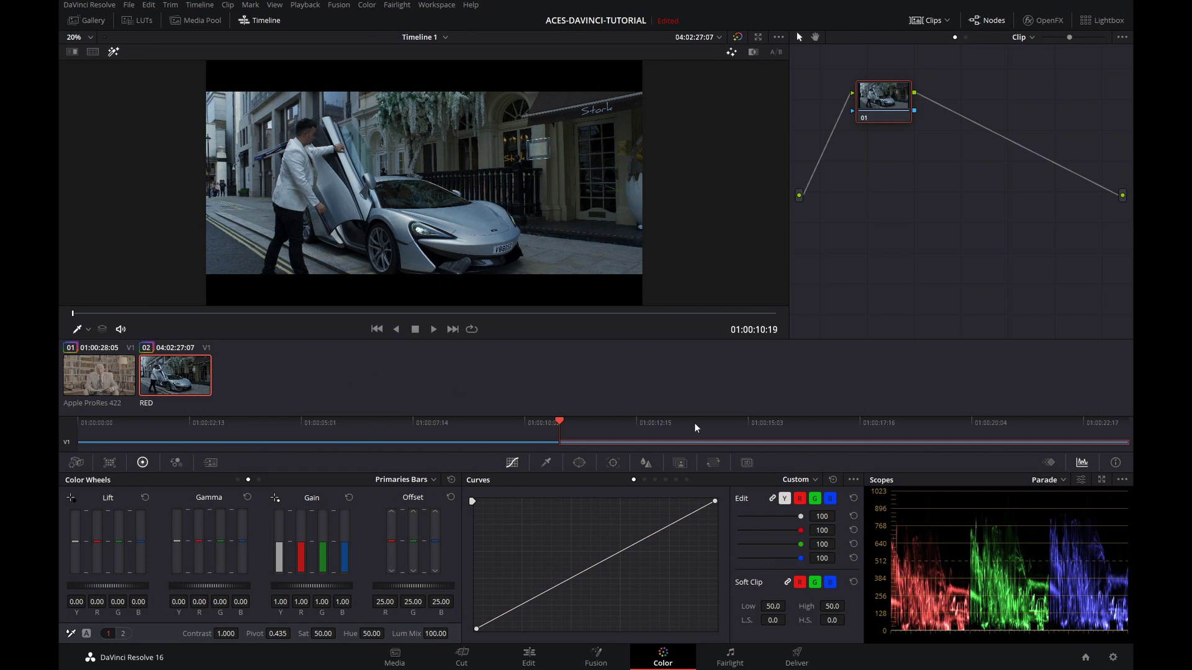
- In Camera RAW, choose the RED profile with Full Res. Premium decode and 16-bit depth
left_click(1113, 658)
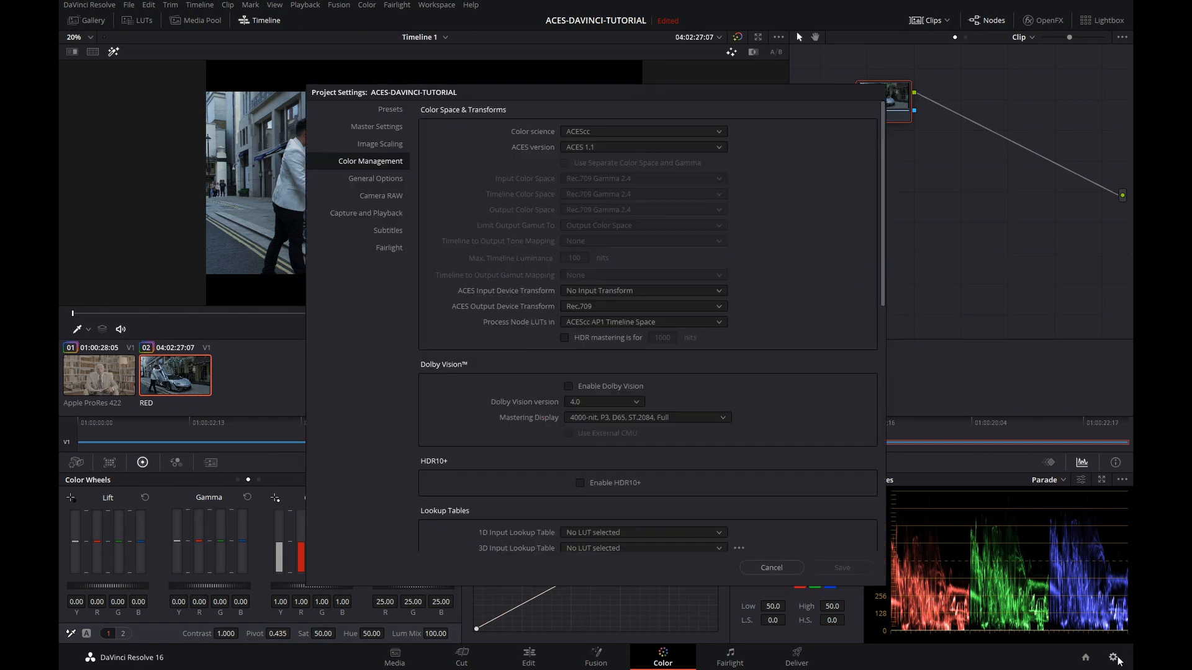
mouse_move(387, 205)
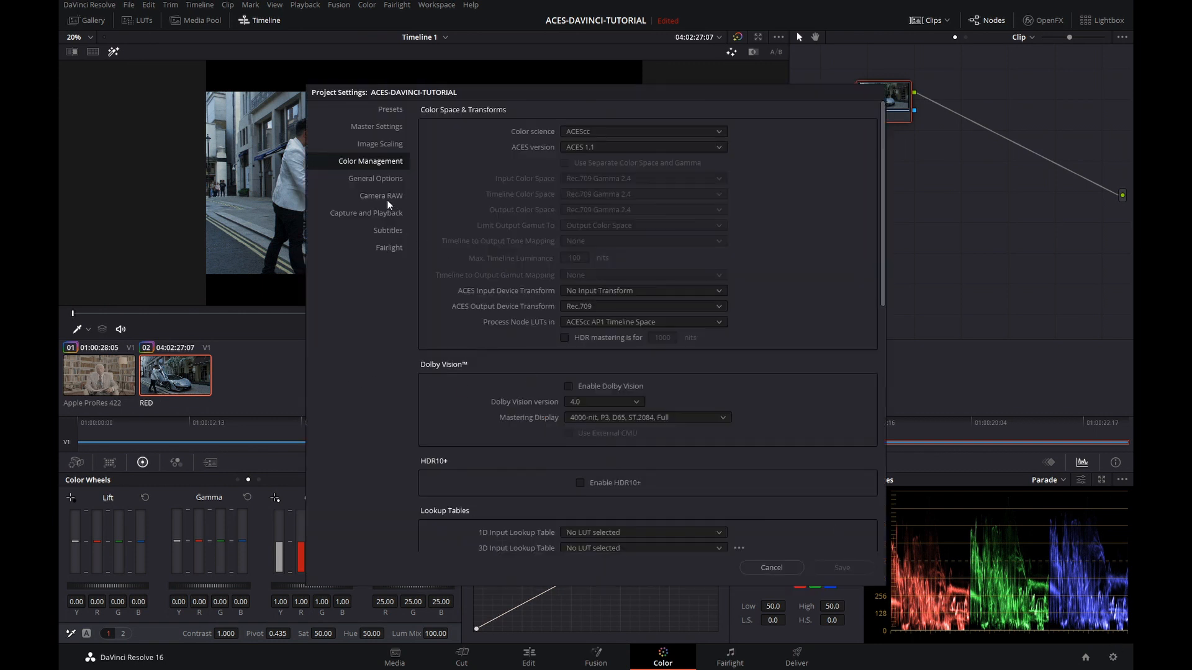
left_click(380, 197)
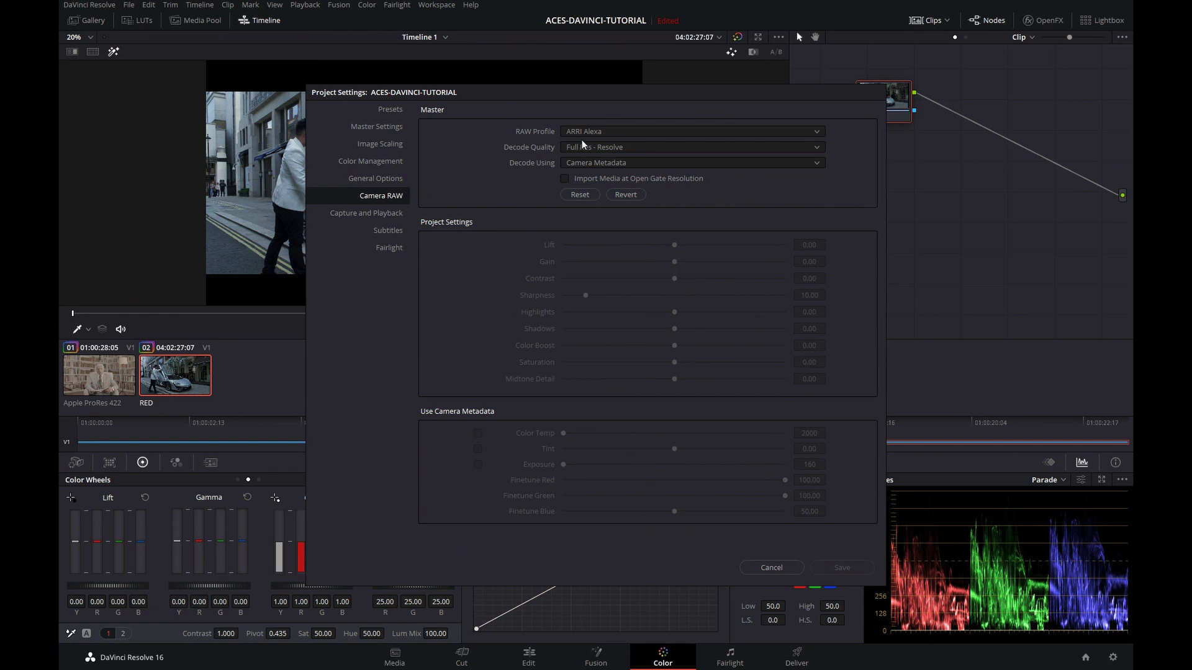
left_click(692, 131)
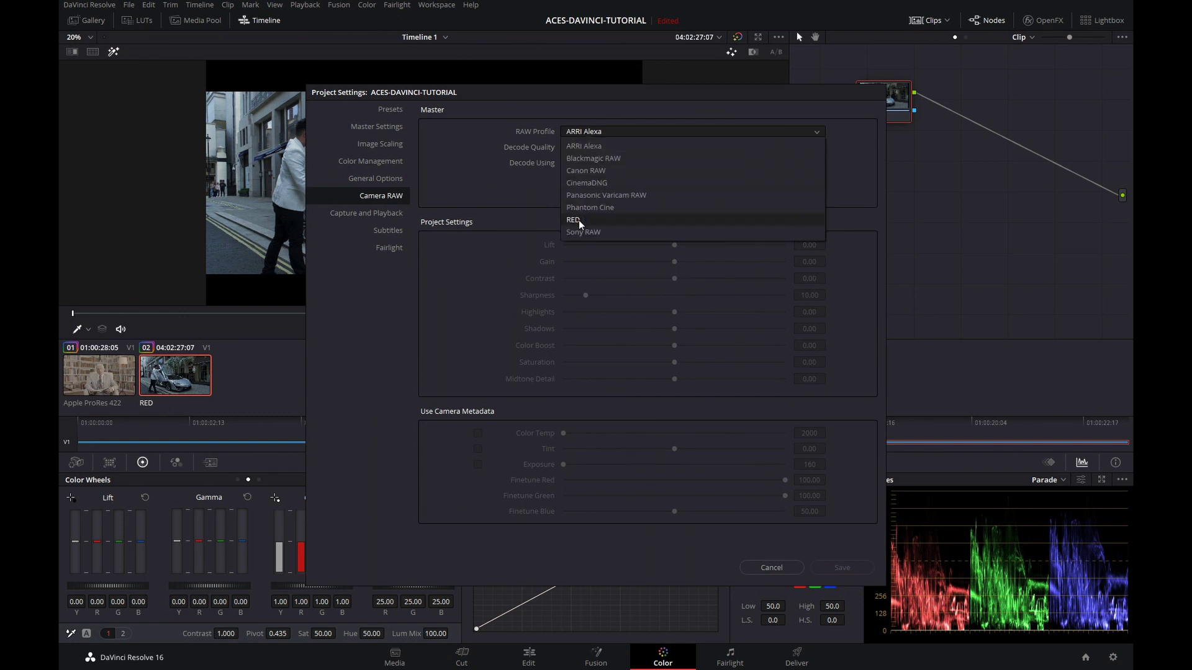
left_click(571, 219)
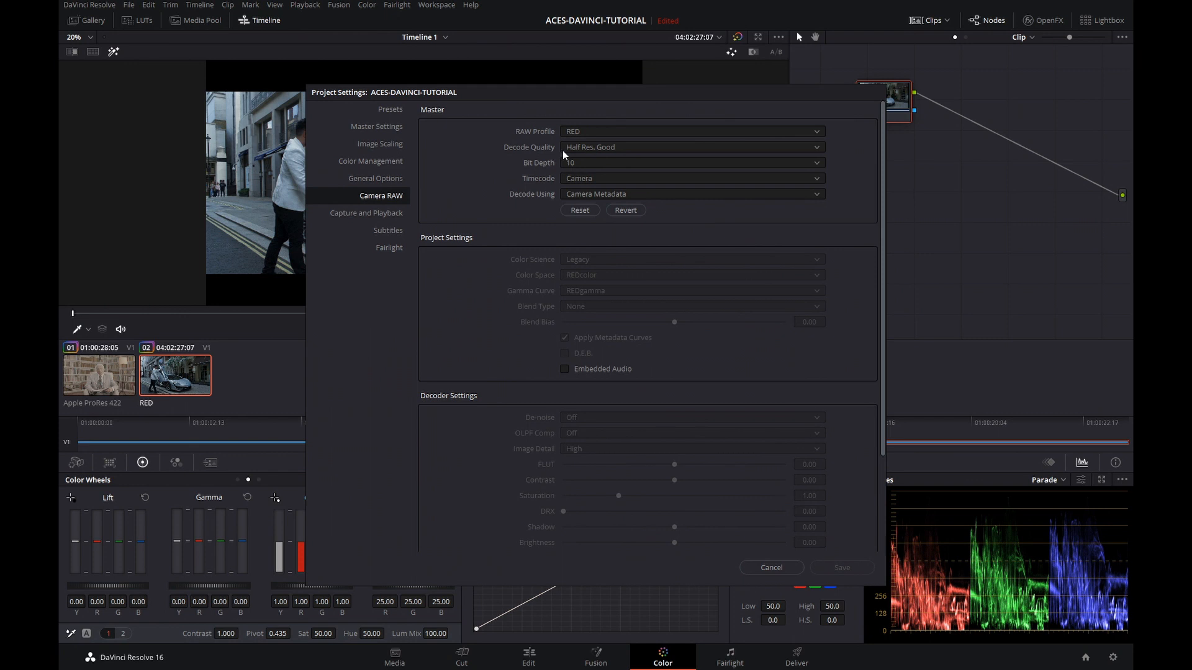
left_click(692, 146)
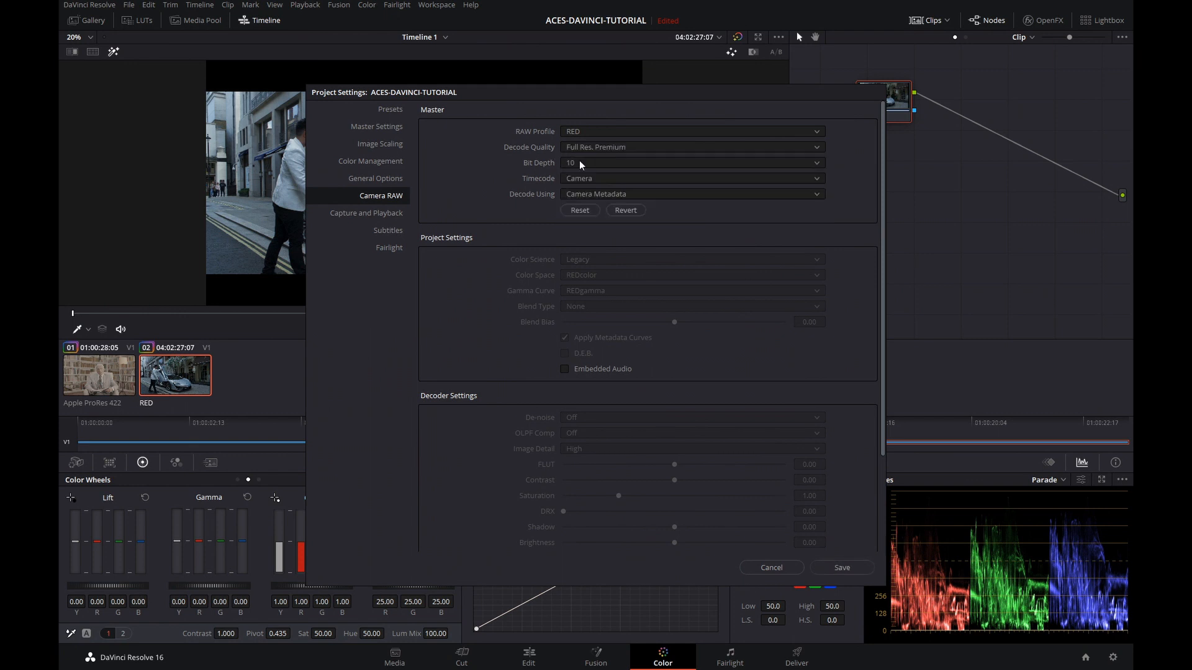
left_click(692, 163)
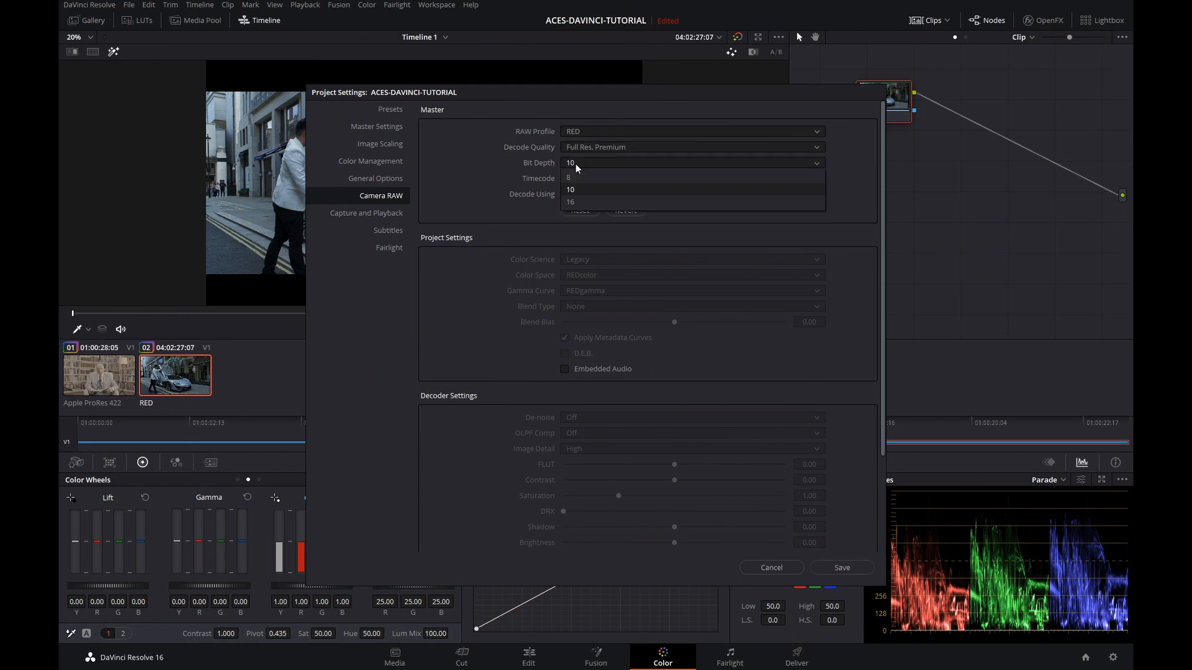
mouse_move(577, 205)
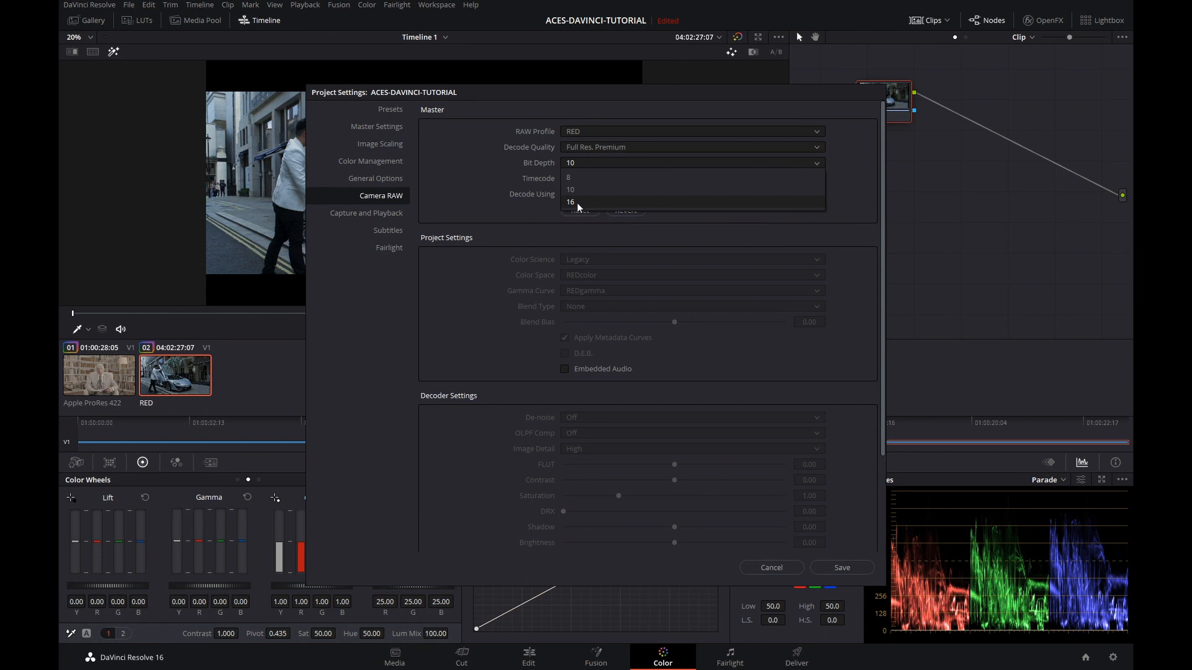
left_click(570, 201)
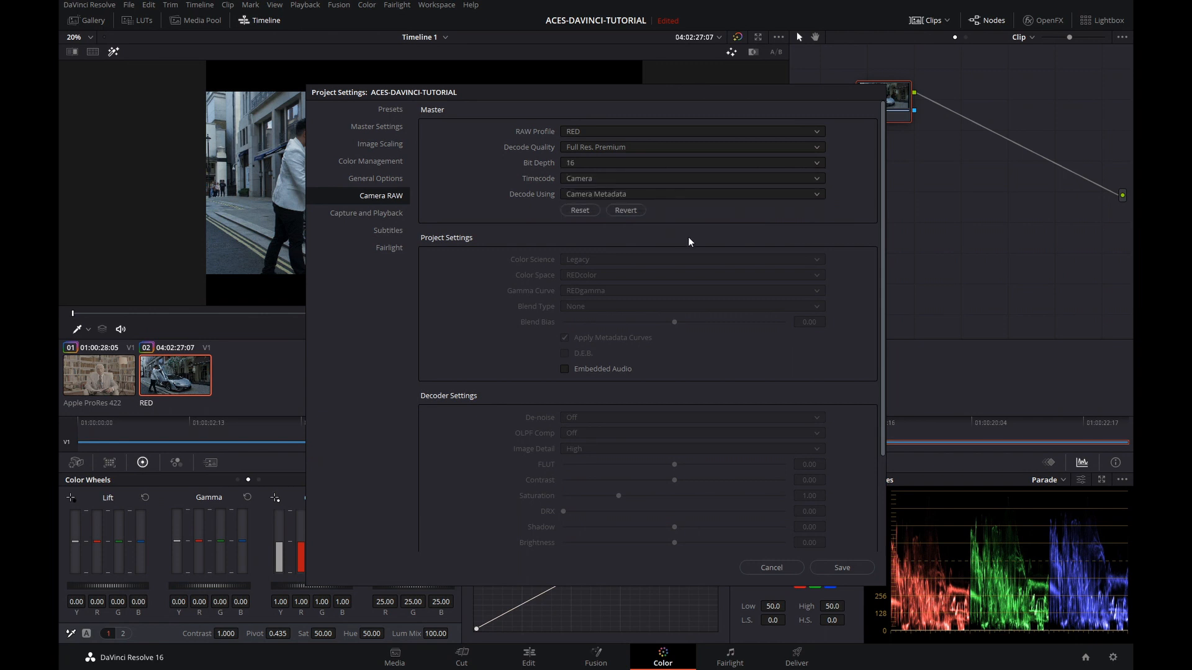
mouse_move(738, 320)
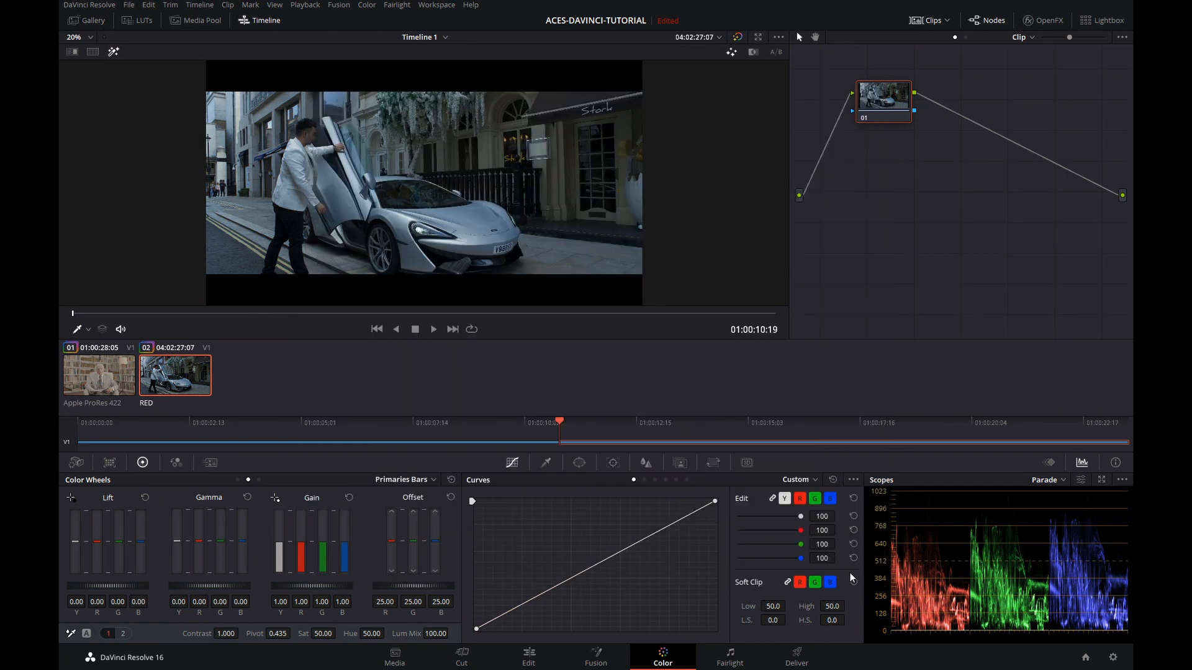
- Move the playhead to a later point in the RED clip
left_click(757, 36)
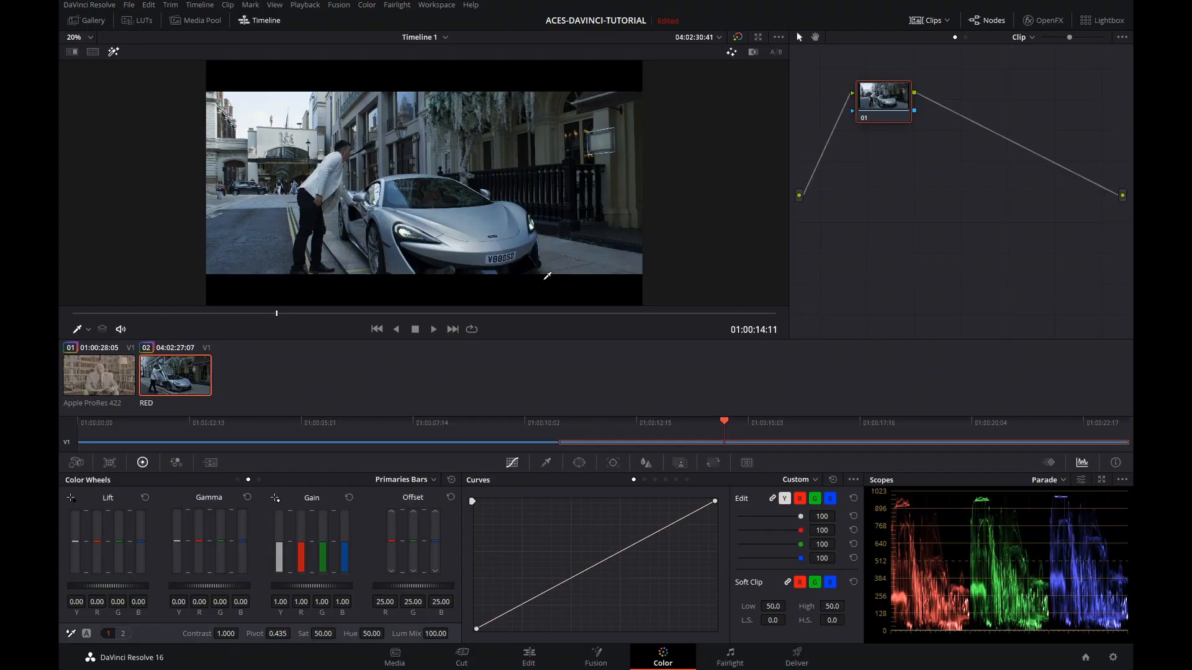
- Decode the clip per-clip with colour temp 6500, tint -10 and ISO 640
left_click(74, 462)
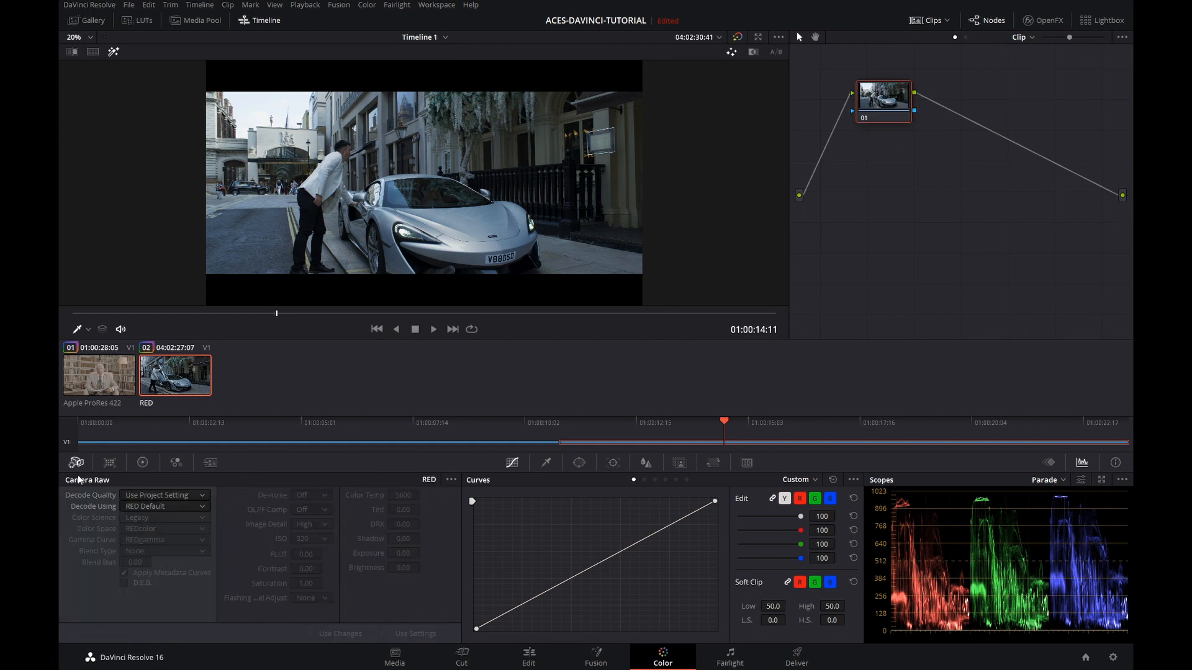
mouse_move(337, 601)
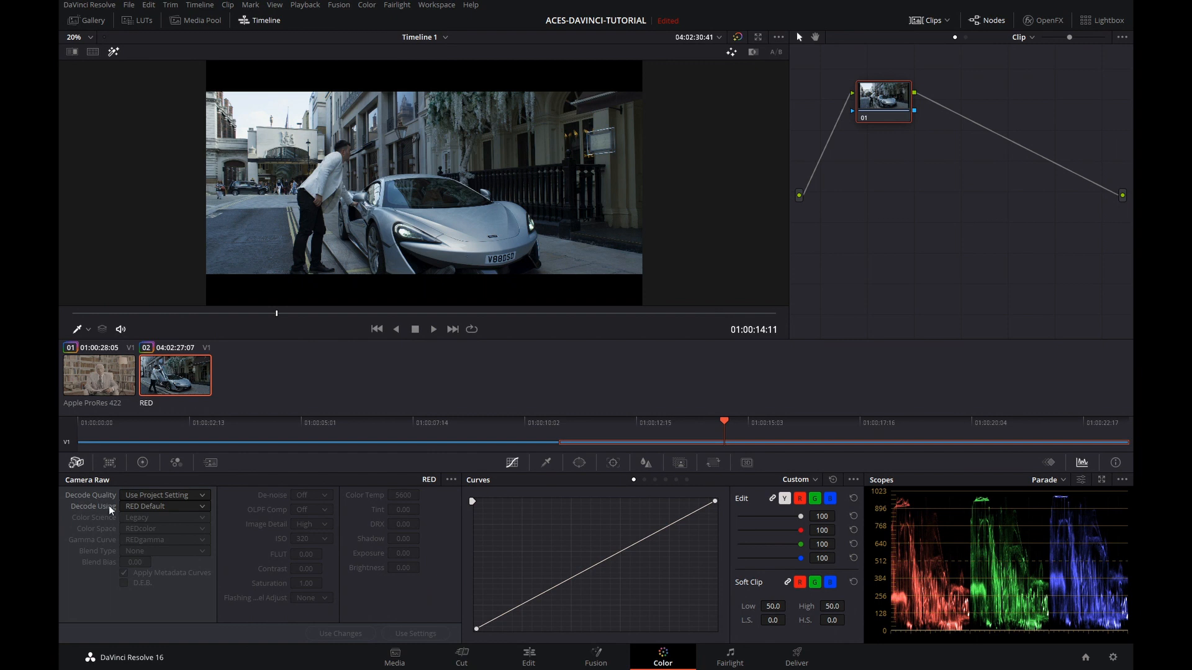
left_click(164, 507)
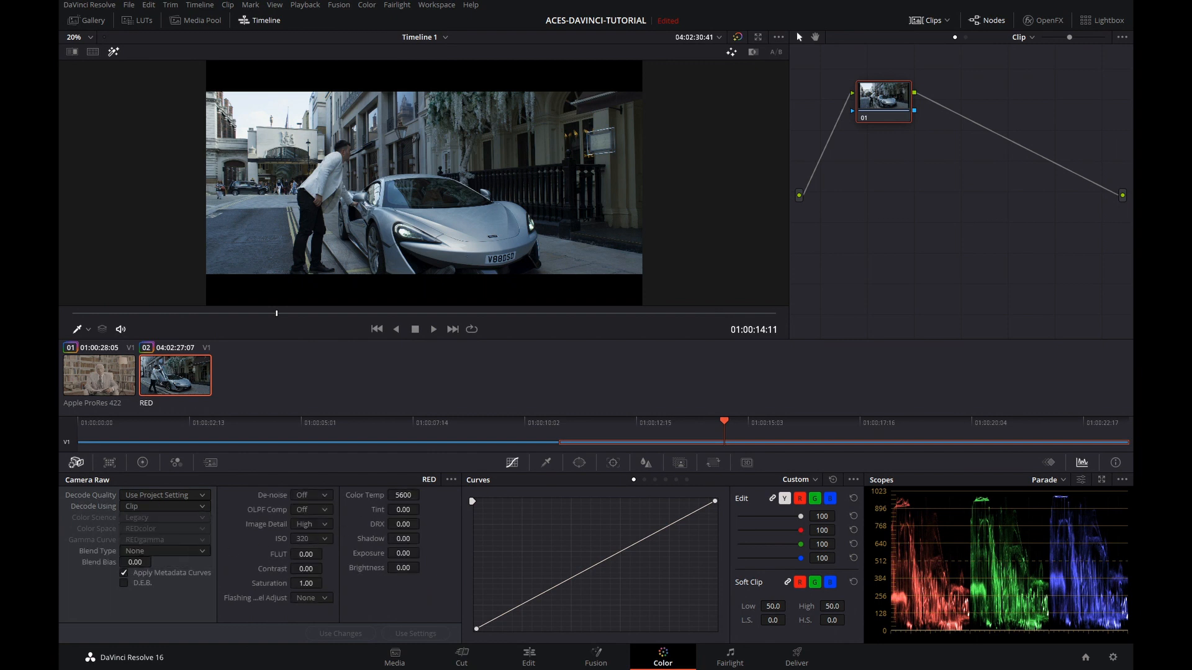
left_click(402, 494)
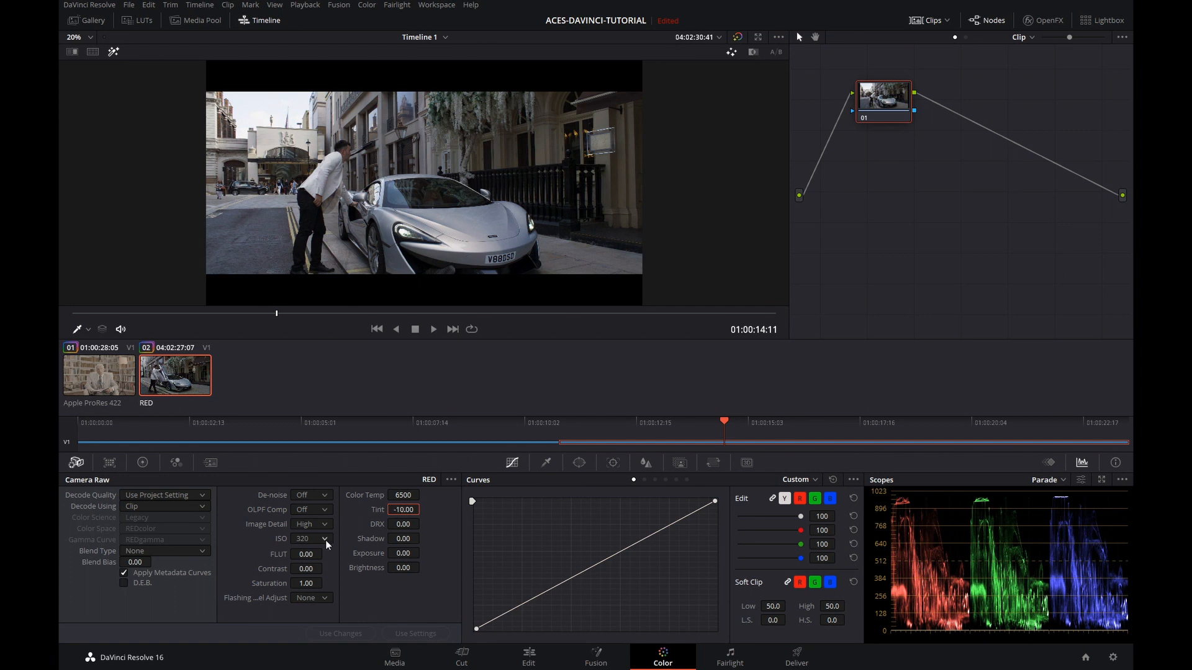
left_click(323, 538)
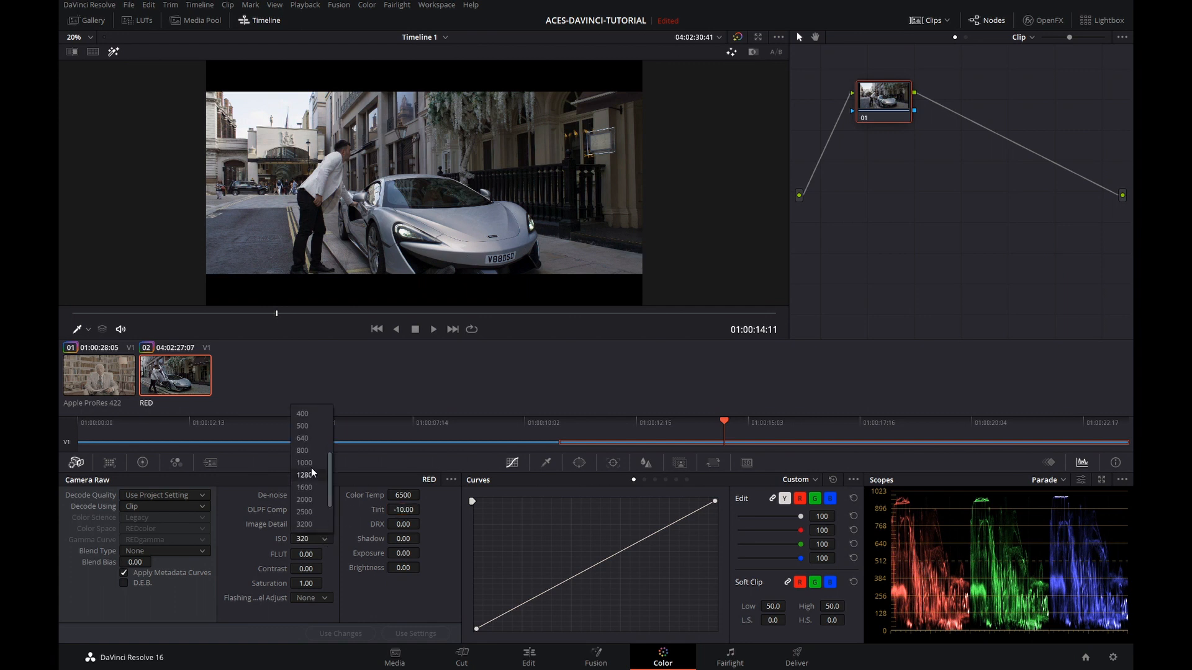
left_click(301, 437)
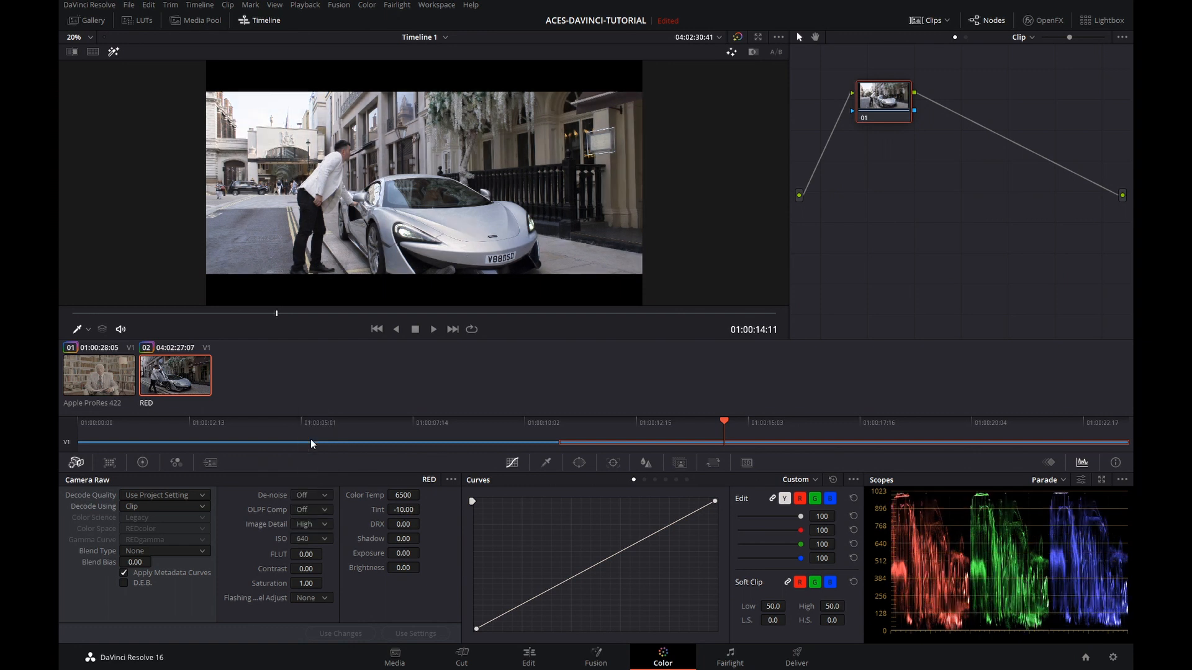